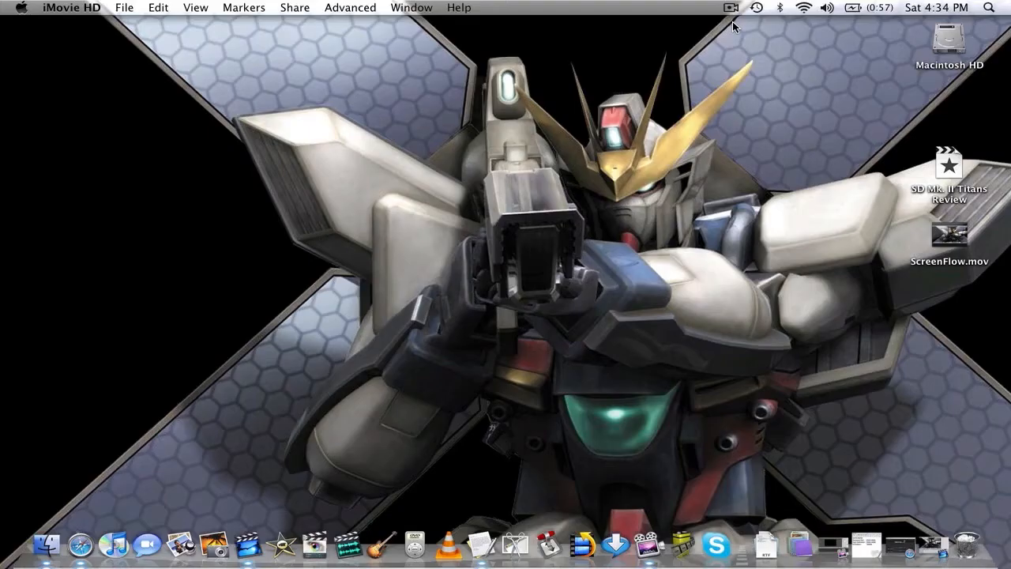
{"action": "mouse_move", "coordinate": [525, 292]}
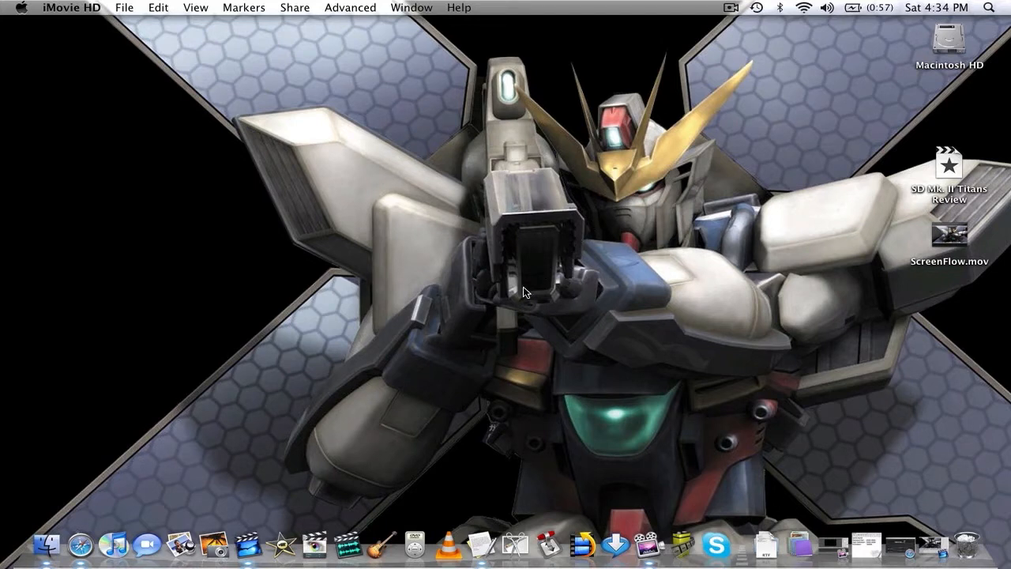
{"action": "mouse_move", "coordinate": [493, 365]}
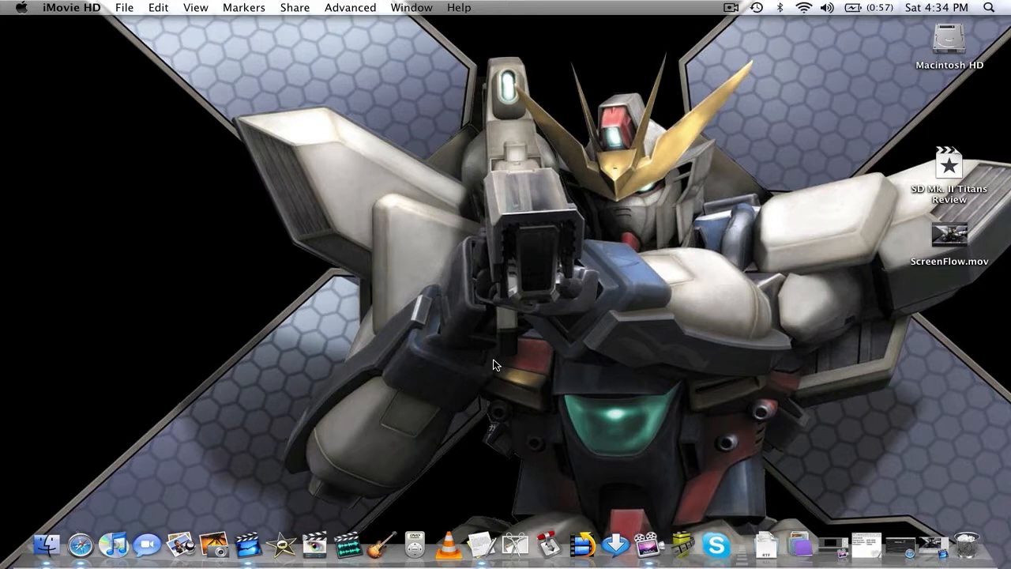
{"action": "mouse_move", "coordinate": [808, 502]}
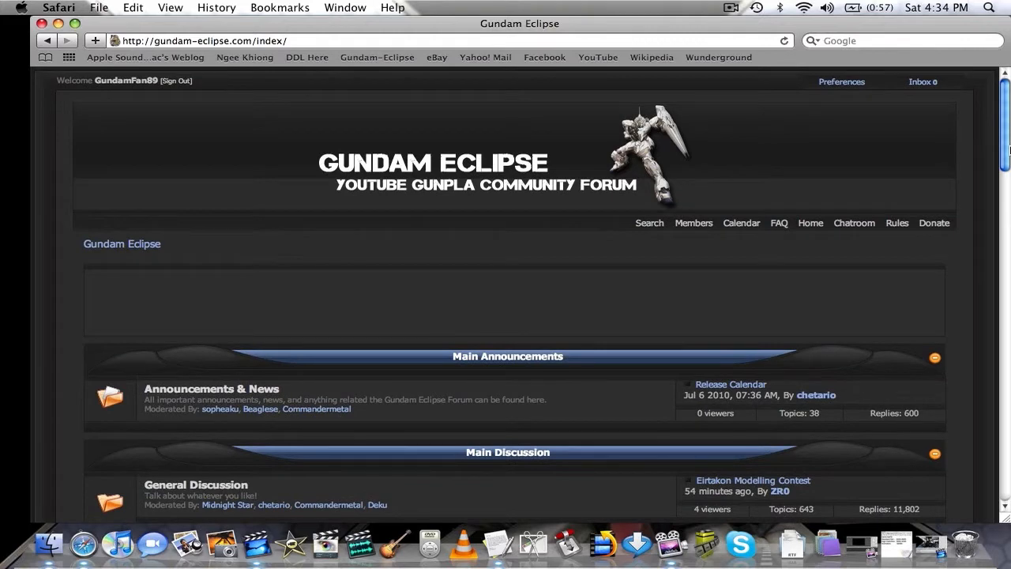
Minimize the Safari forum window and select the ScreenFlow clip in the Titans Review timeline
{"action": "scroll", "scroll_direction": "down", "scroll_amount": 3}
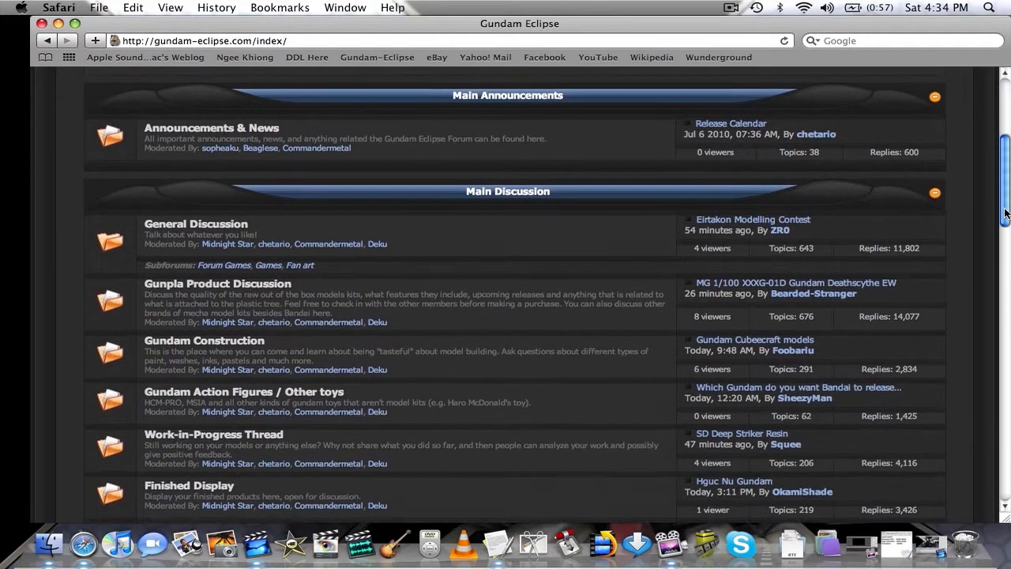
{"action": "scroll", "scroll_direction": "down", "scroll_amount": 3}
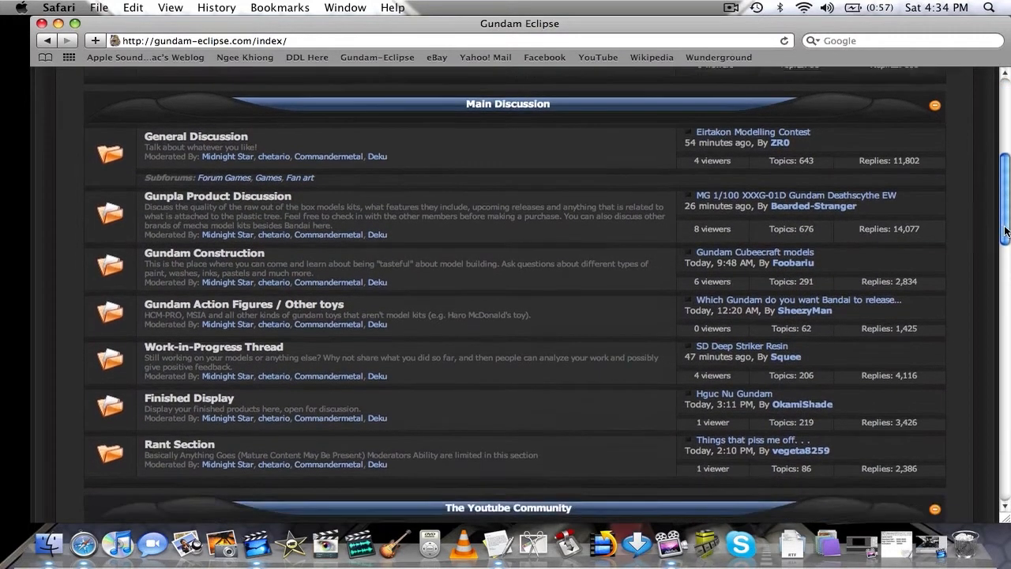
{"action": "scroll", "scroll_direction": "down", "scroll_amount": 3}
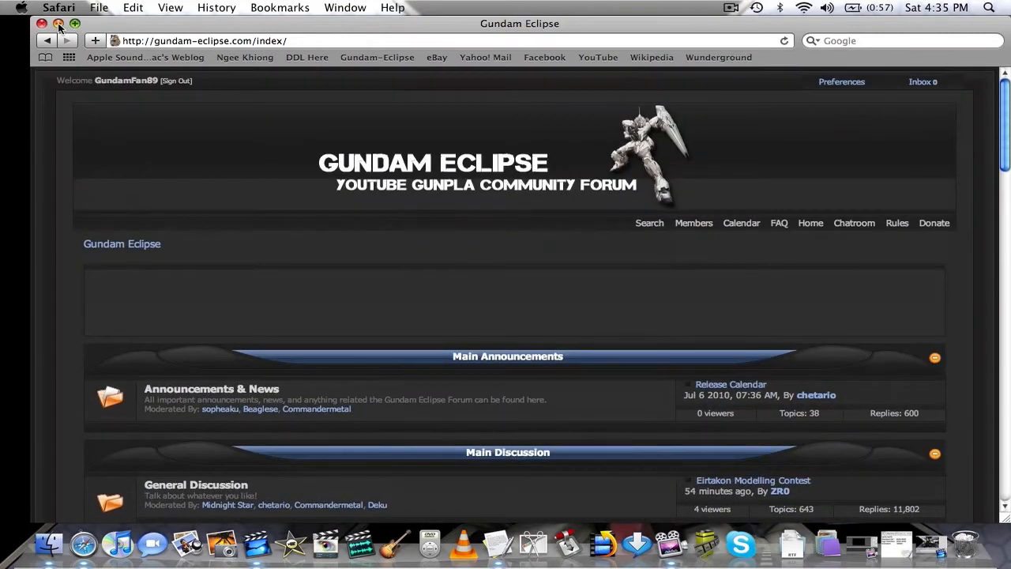
{"action": "scroll", "scroll_direction": "down", "scroll_amount": 3}
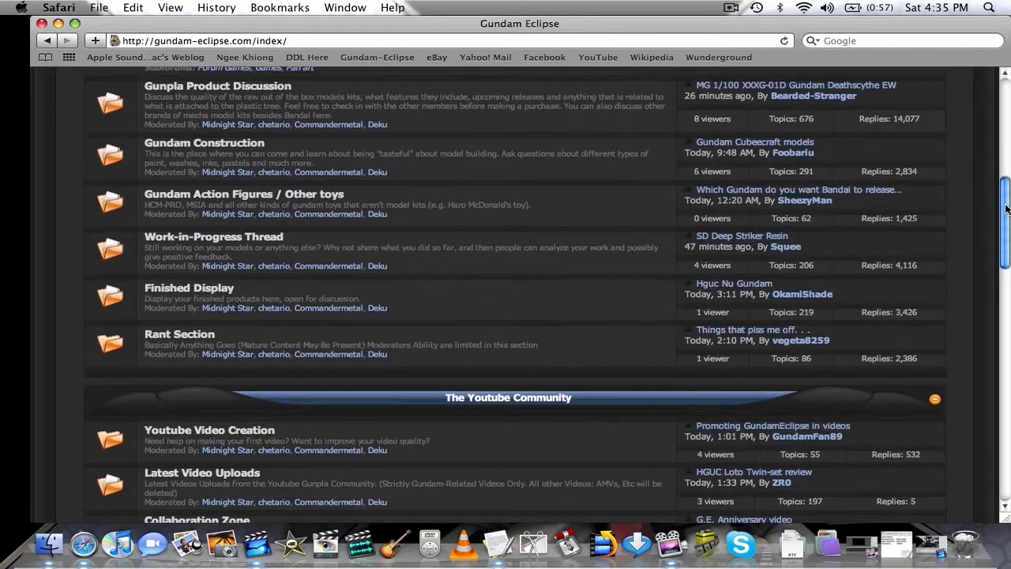
{"action": "scroll", "scroll_direction": "down", "scroll_amount": 3}
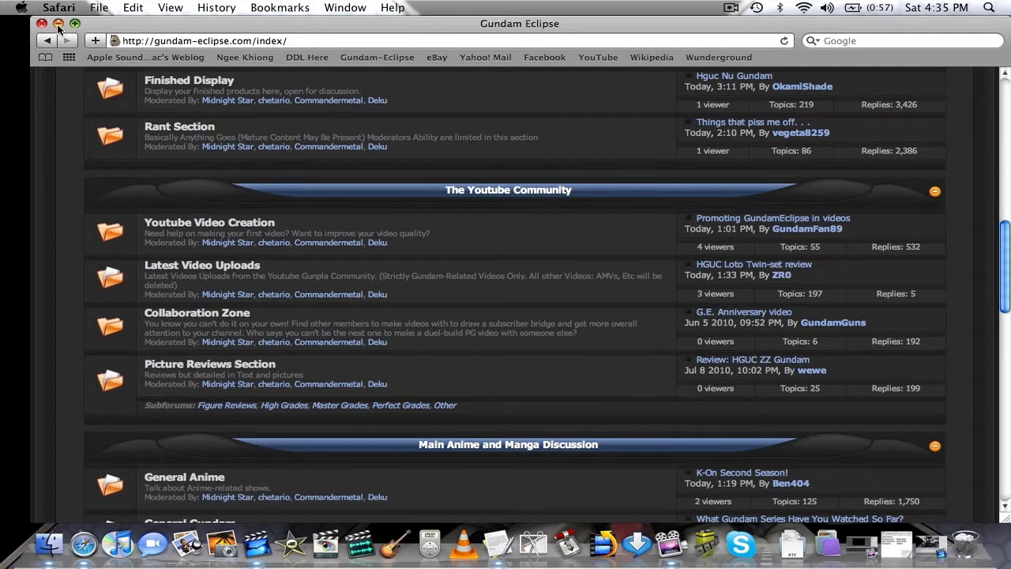
{"action": "left_click", "coordinate": [41, 23]}
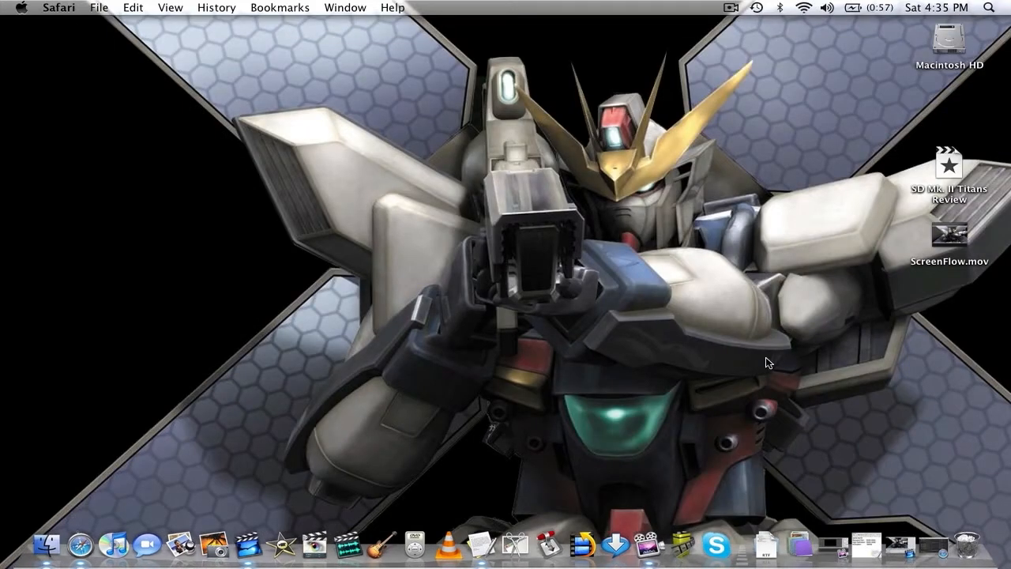
{"action": "mouse_move", "coordinate": [841, 397]}
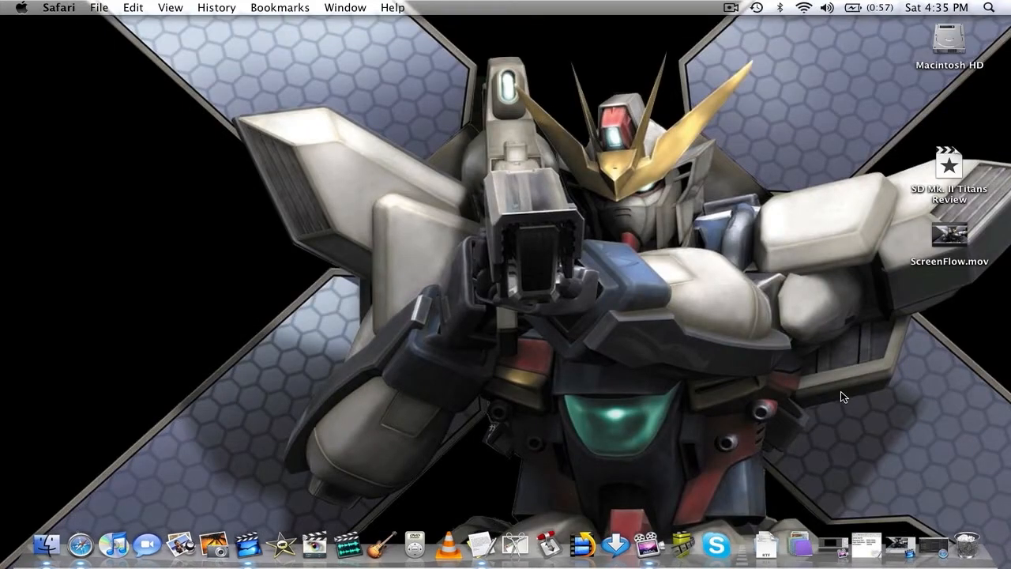
{"action": "mouse_move", "coordinate": [927, 508]}
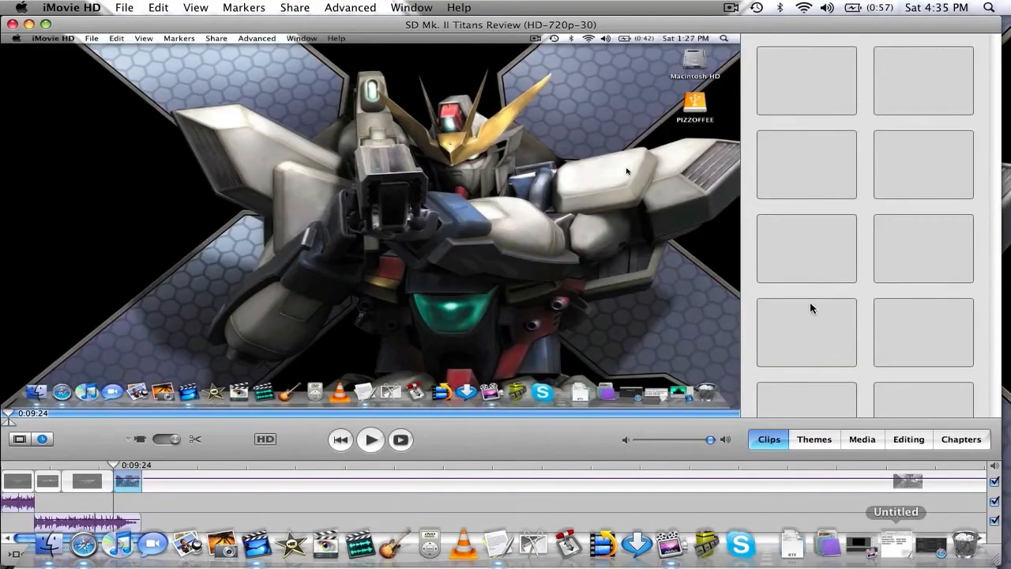
{"action": "mouse_move", "coordinate": [807, 298]}
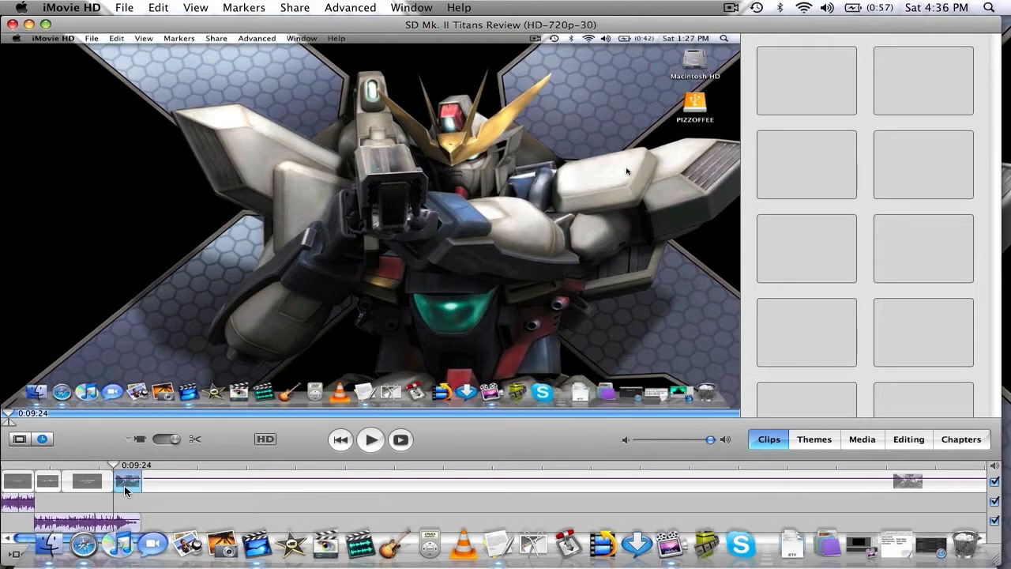
{"action": "mouse_move", "coordinate": [127, 483]}
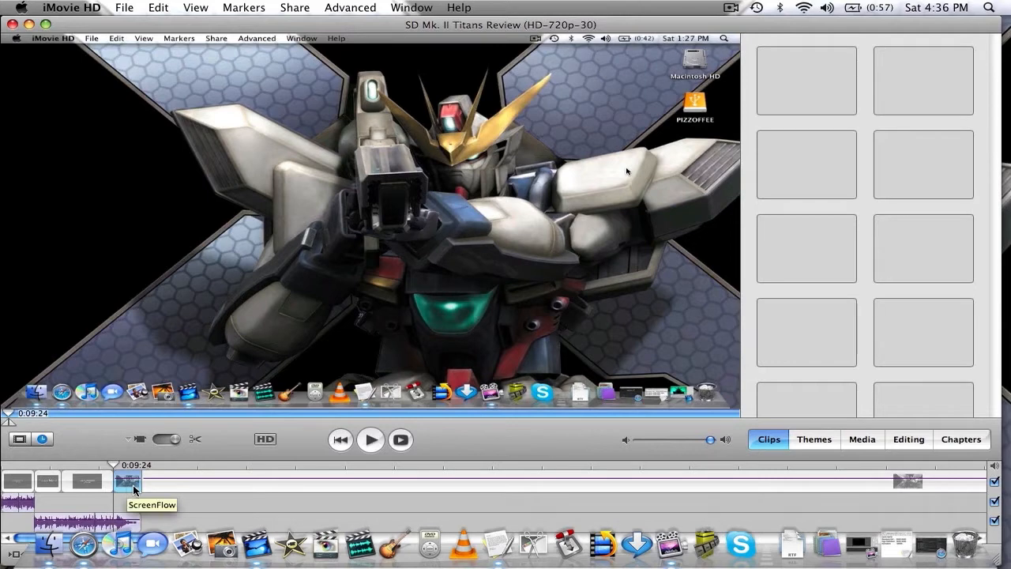
{"action": "left_click", "coordinate": [371, 439]}
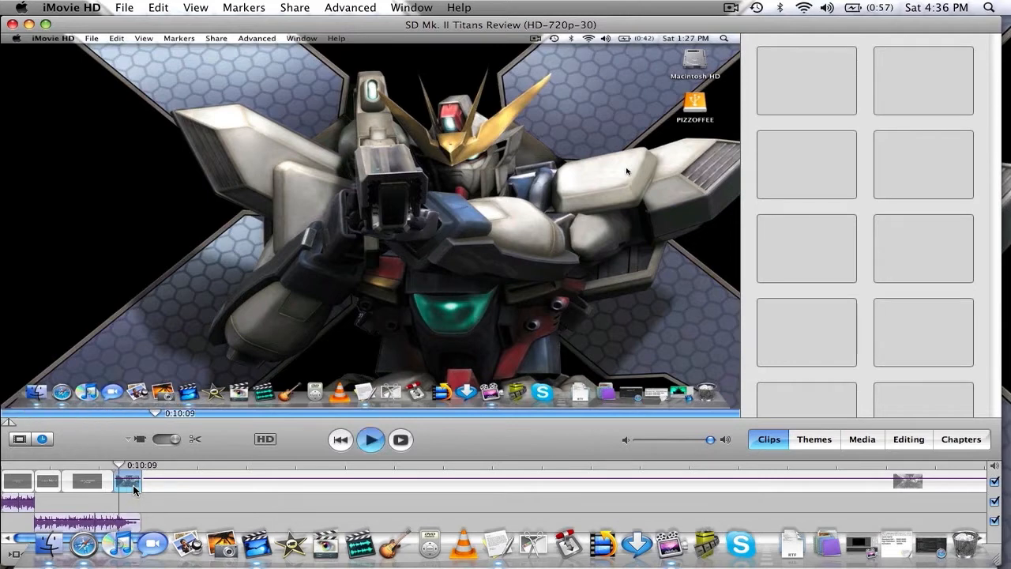
{"action": "left_click", "coordinate": [370, 439]}
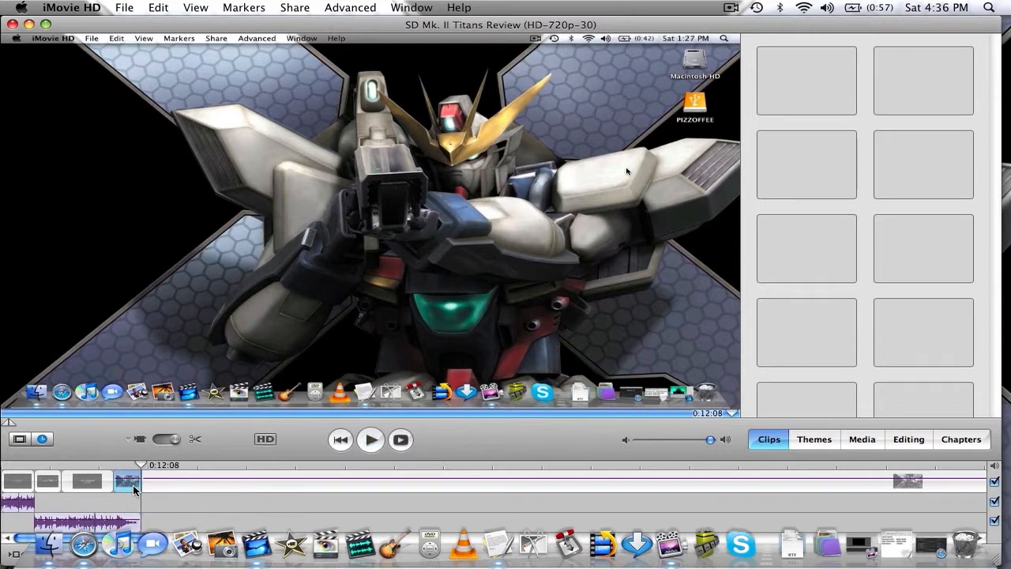
{"action": "mouse_move", "coordinate": [270, 185]}
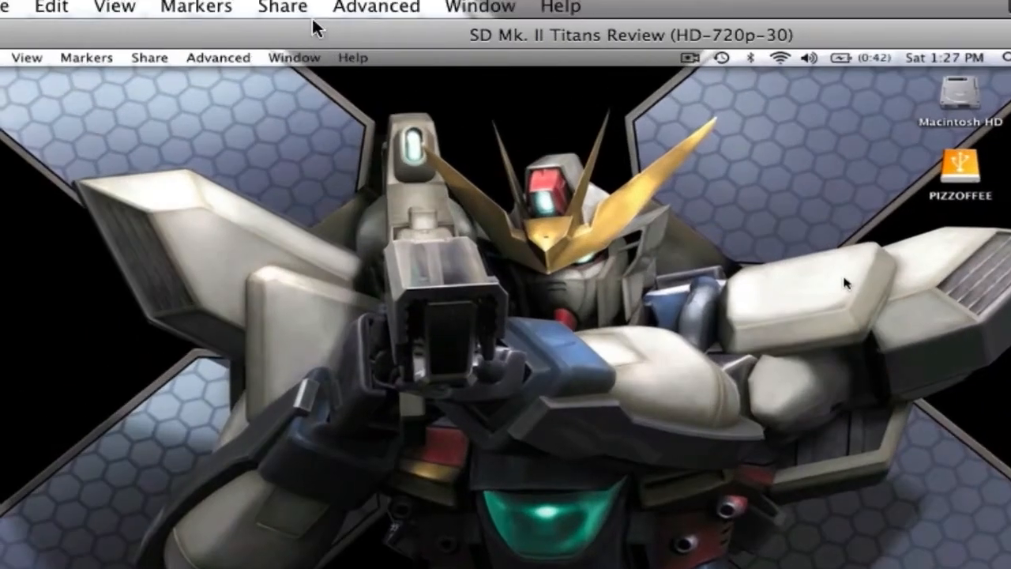
Share the selected clip to QuickTime using Expert Settings, selected clips only
{"action": "left_click", "coordinate": [280, 8]}
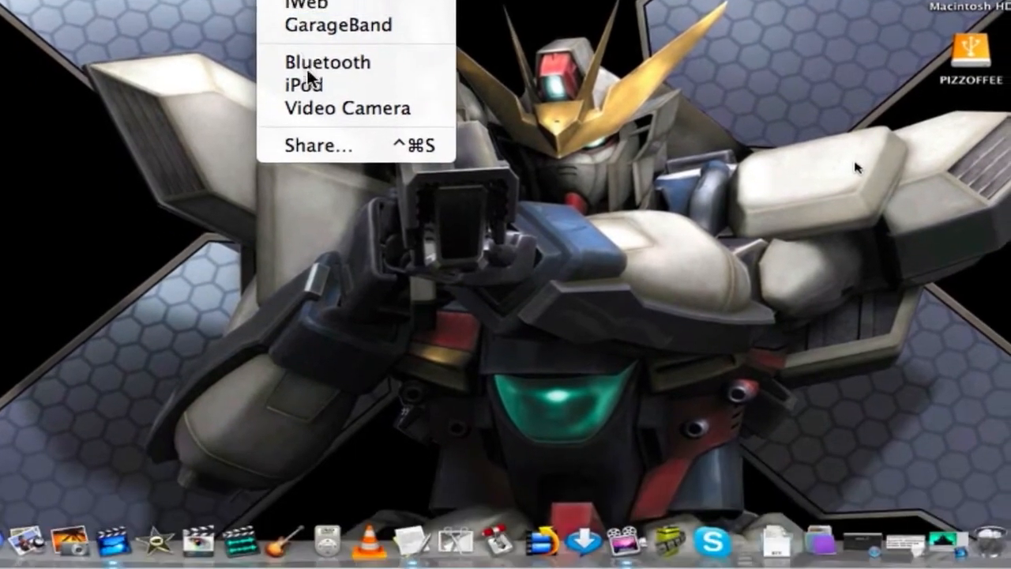
{"action": "left_click", "coordinate": [319, 145]}
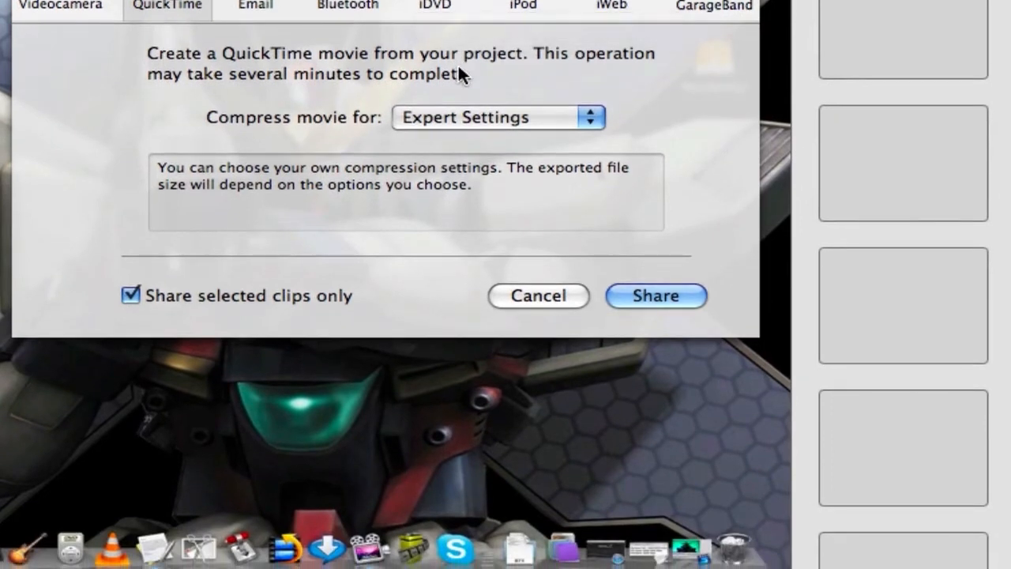
{"action": "left_click", "coordinate": [498, 117]}
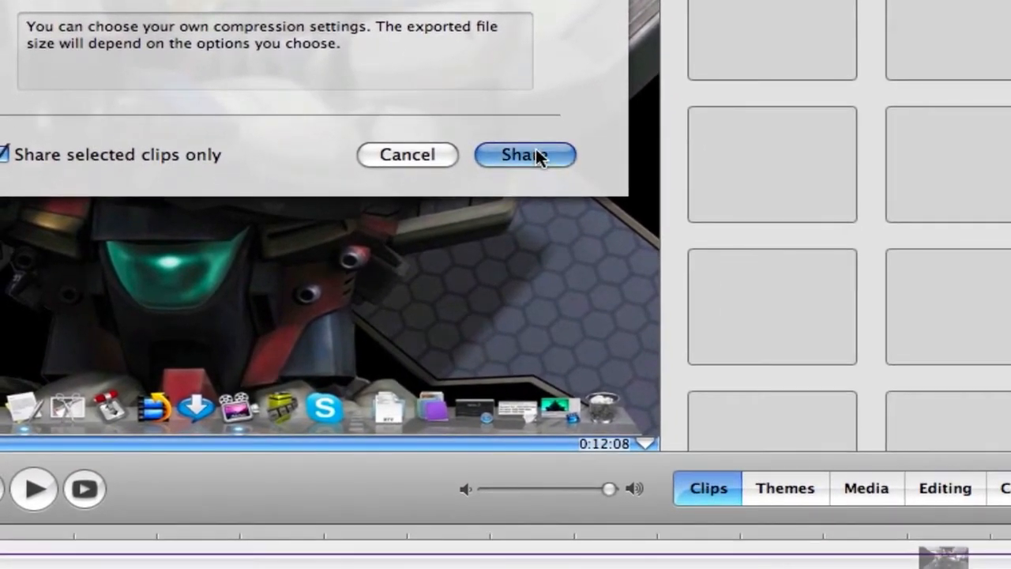
{"action": "left_click", "coordinate": [523, 154]}
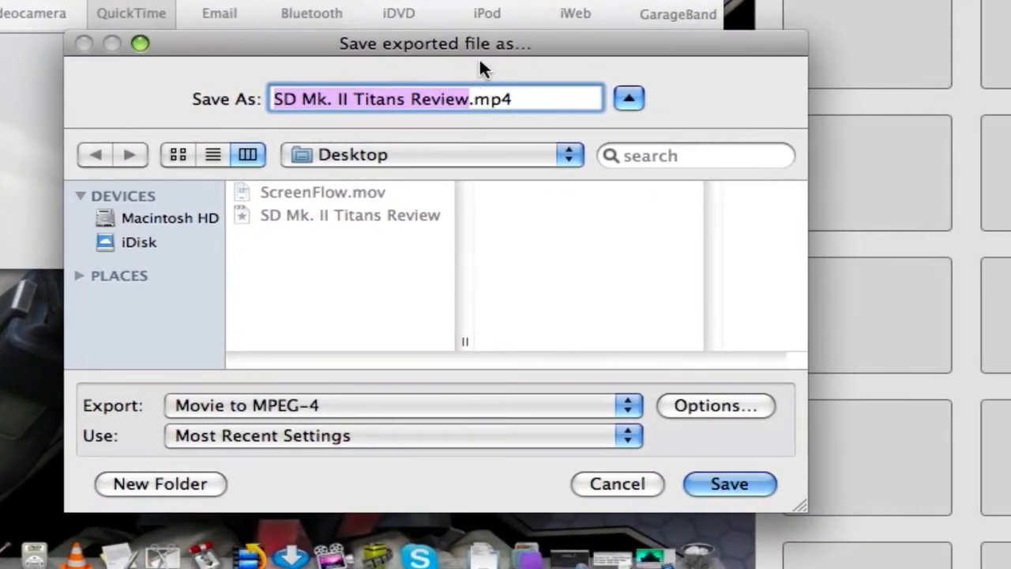
Rename the export 'Video Tutorial', target the Desktop, and keep Movie to MPEG-4
{"action": "type", "text": "Vi"}
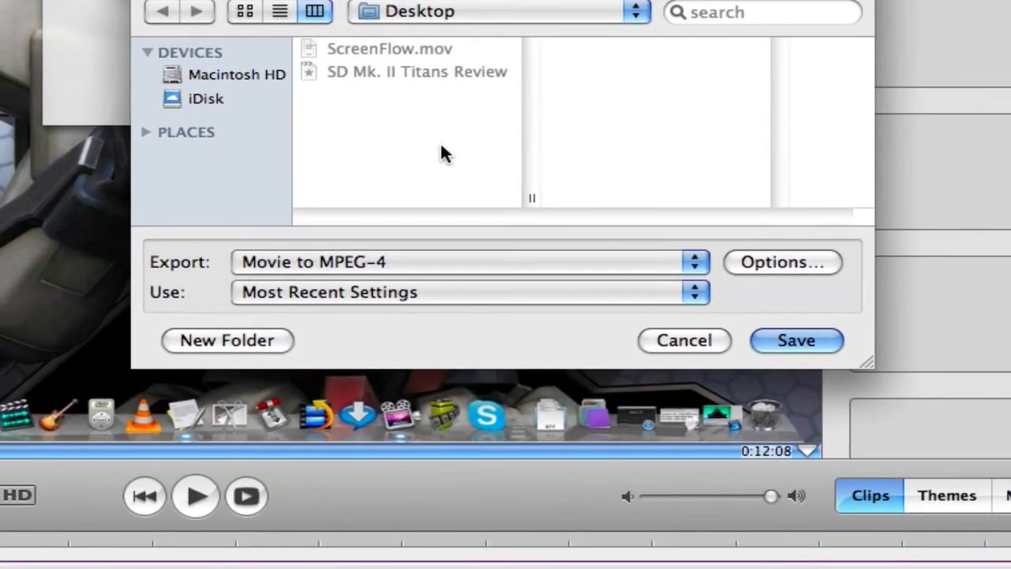
{"action": "left_click", "coordinate": [465, 261]}
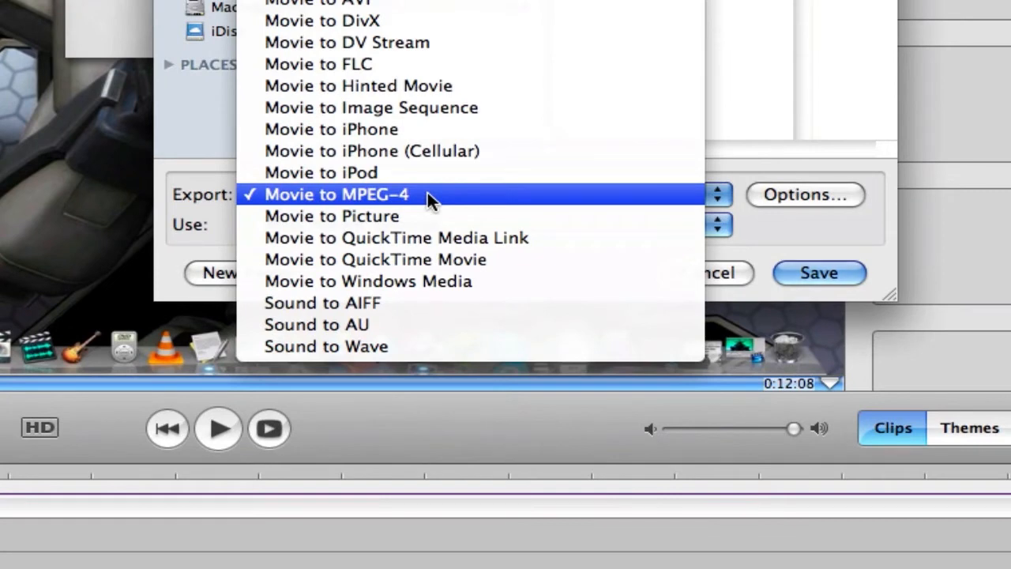
{"action": "left_click", "coordinate": [335, 194]}
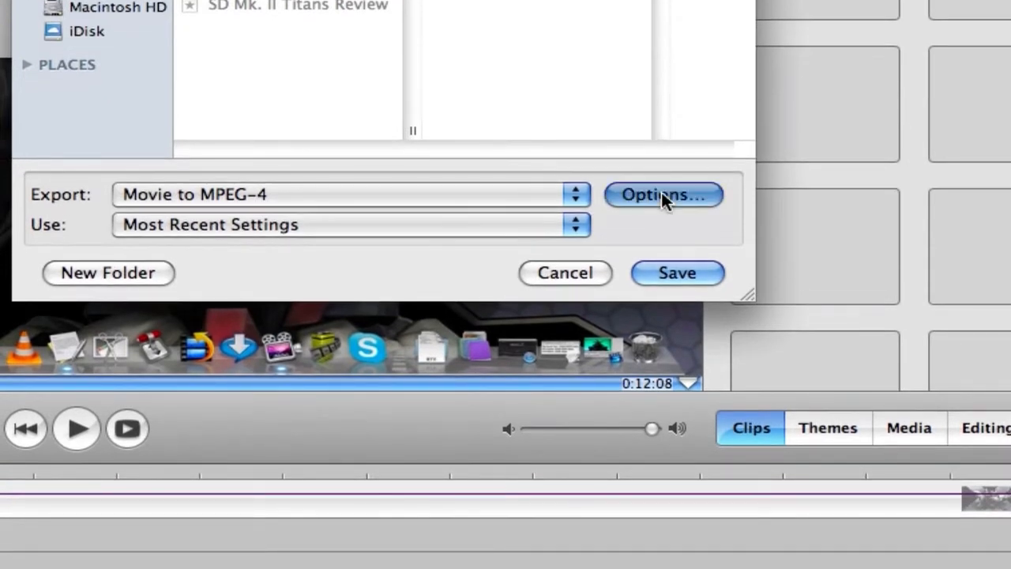
Set the video format to H.264 in MPEG-4 Export Settings
{"action": "left_click", "coordinate": [663, 194]}
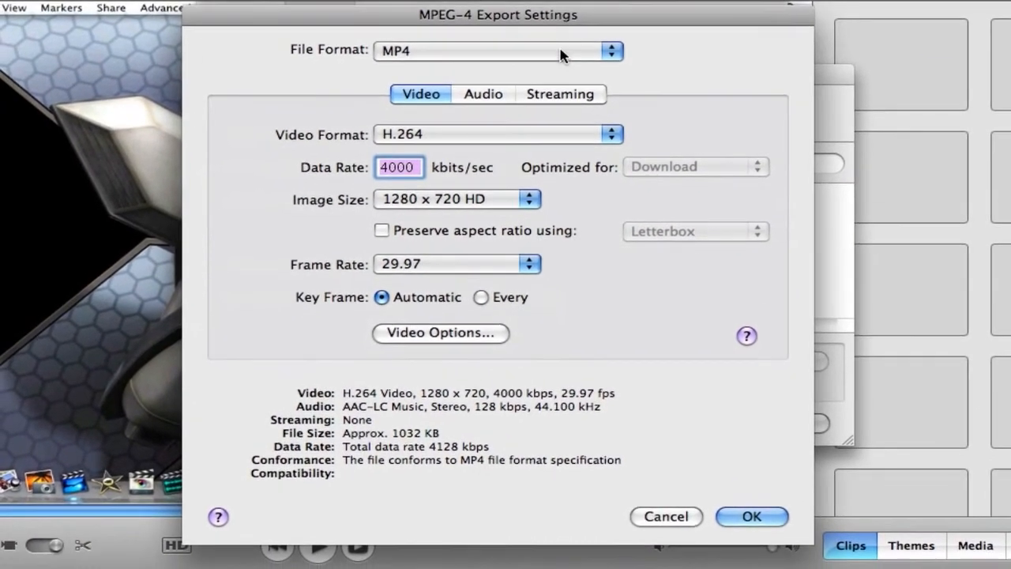
{"action": "left_click", "coordinate": [497, 51]}
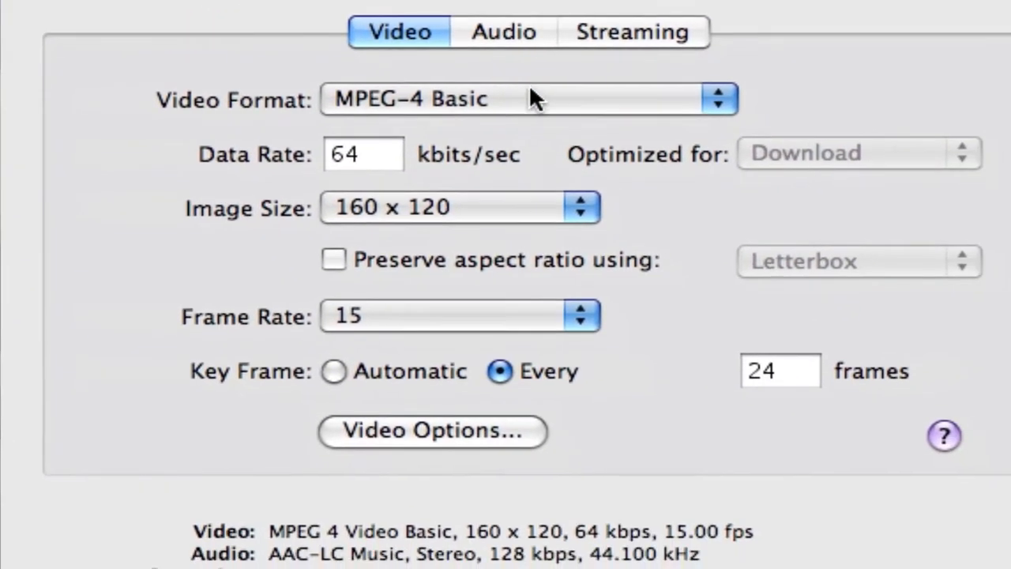
{"action": "left_click", "coordinate": [528, 98]}
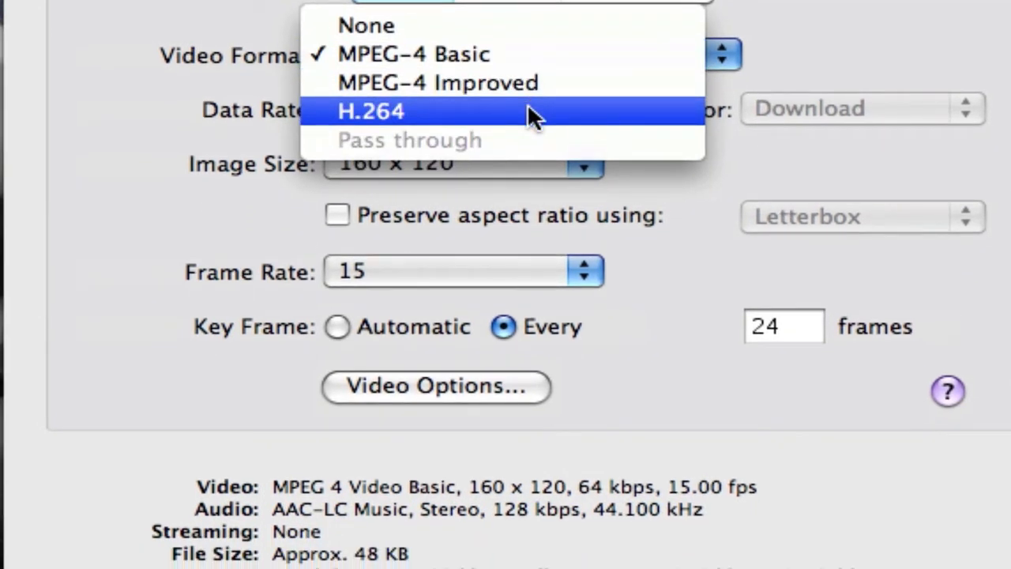
{"action": "left_click", "coordinate": [371, 110]}
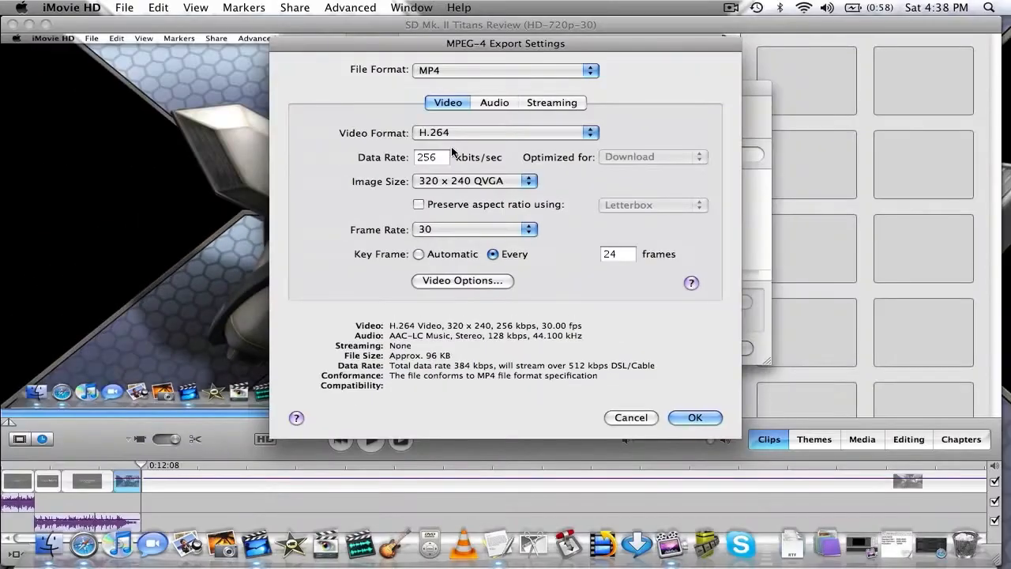
{"action": "mouse_move", "coordinate": [594, 199]}
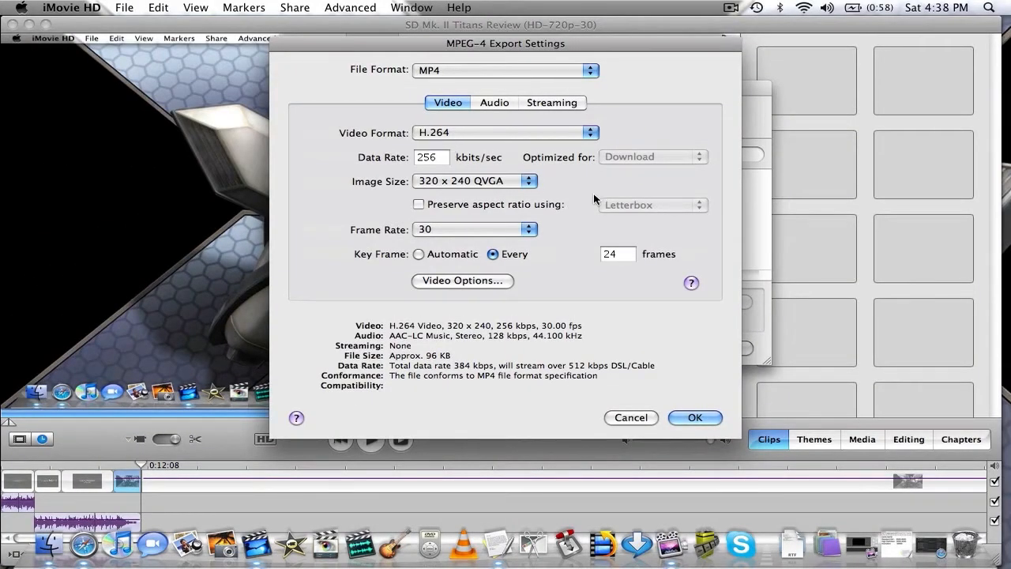
{"action": "mouse_move", "coordinate": [896, 545]}
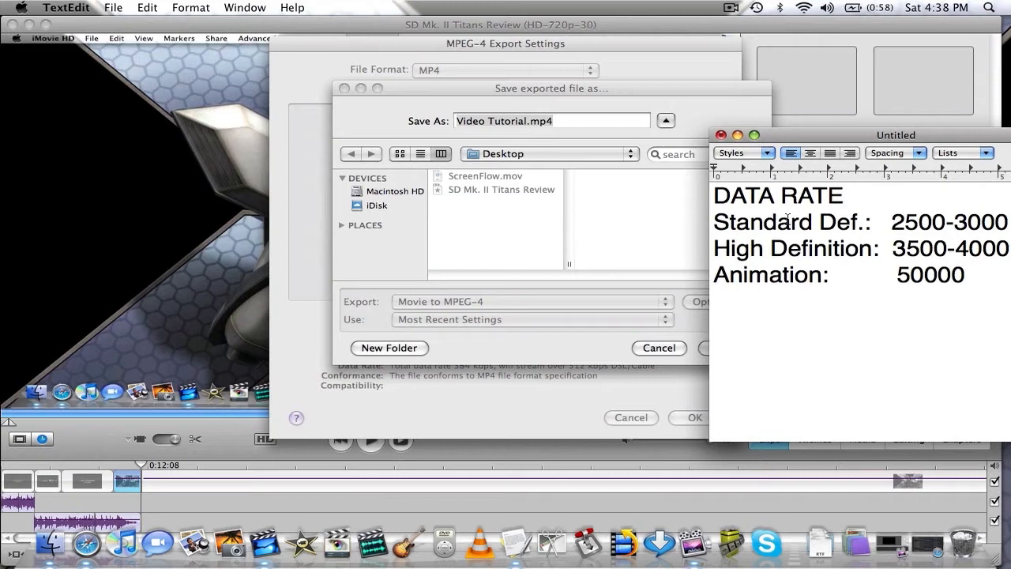
Note data rates in TextEdit: Standard Def. 2500-3000, HD 3500-4000, Animation 50000
{"action": "left_click", "coordinate": [843, 195]}
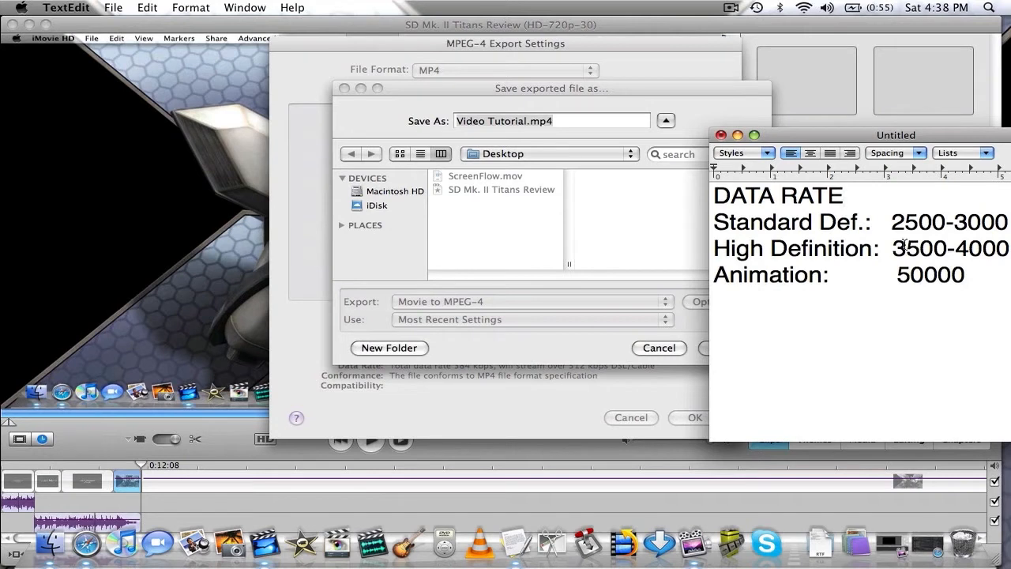
{"action": "left_click", "coordinate": [841, 195]}
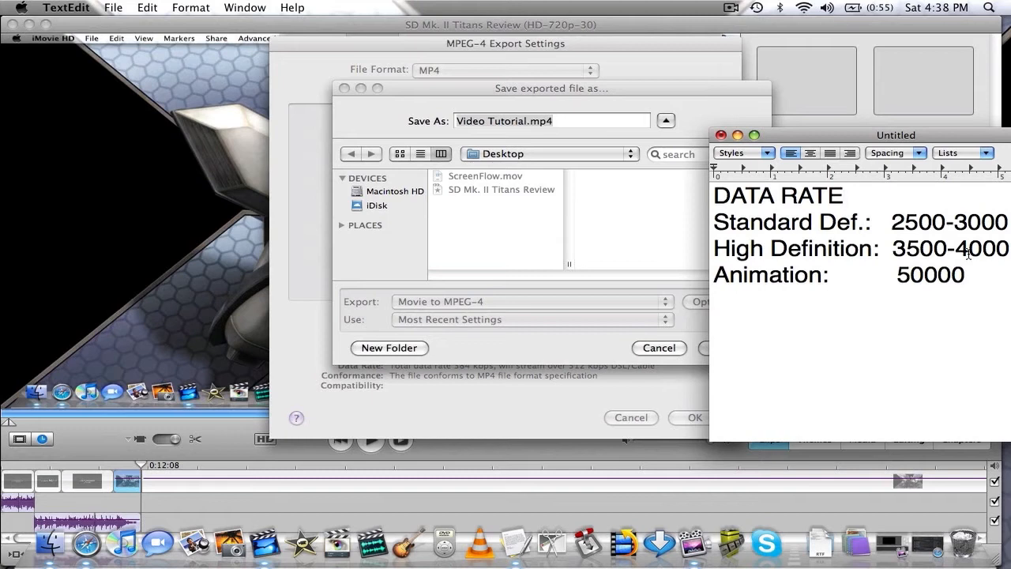
{"action": "left_click", "coordinate": [842, 195]}
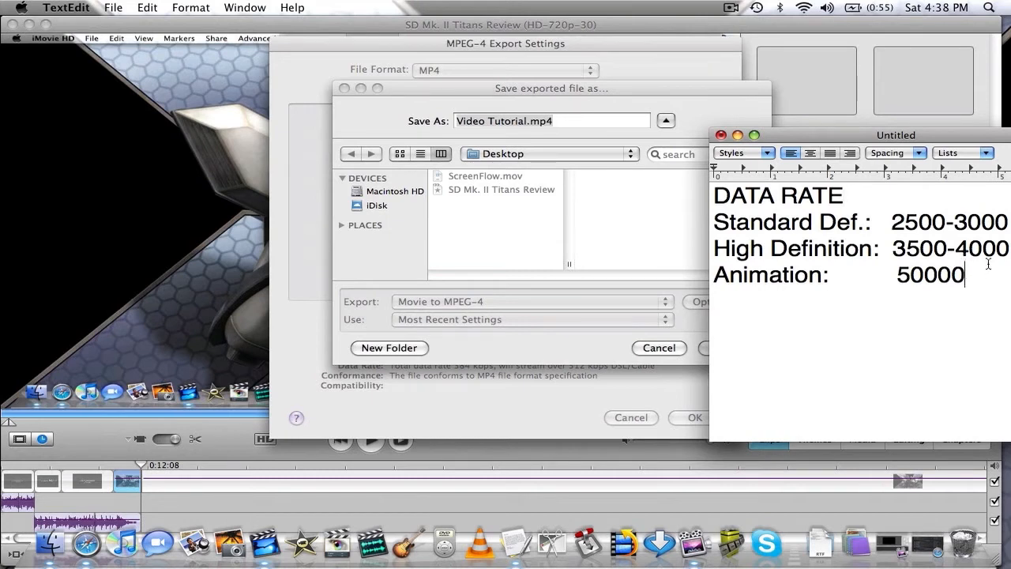
{"action": "key", "text": "Backspace"}
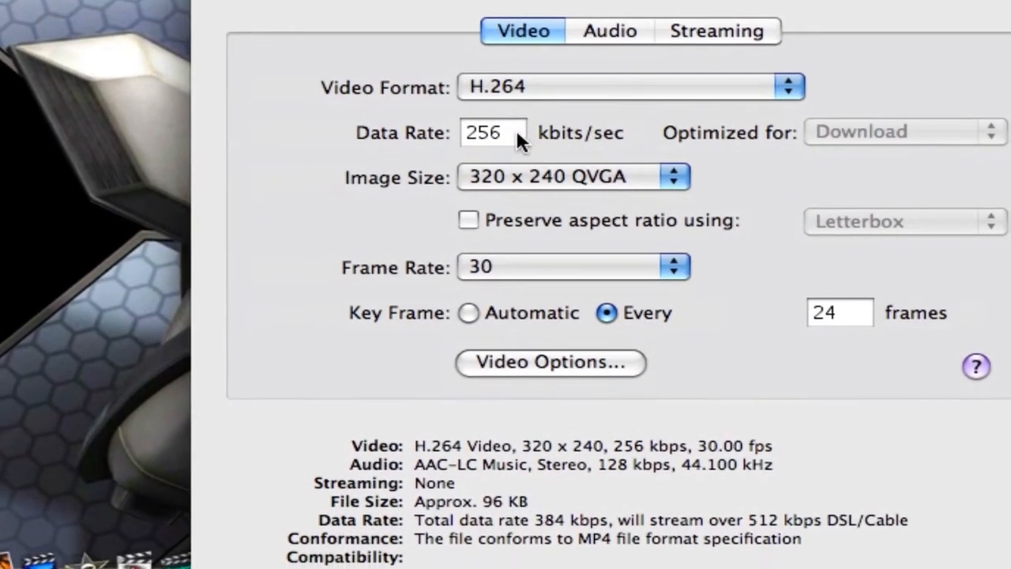
Set H.264 video to 4000 kbps, 1280x720 HD, 29.97 fps with automatic key frames
{"action": "left_click", "coordinate": [494, 132]}
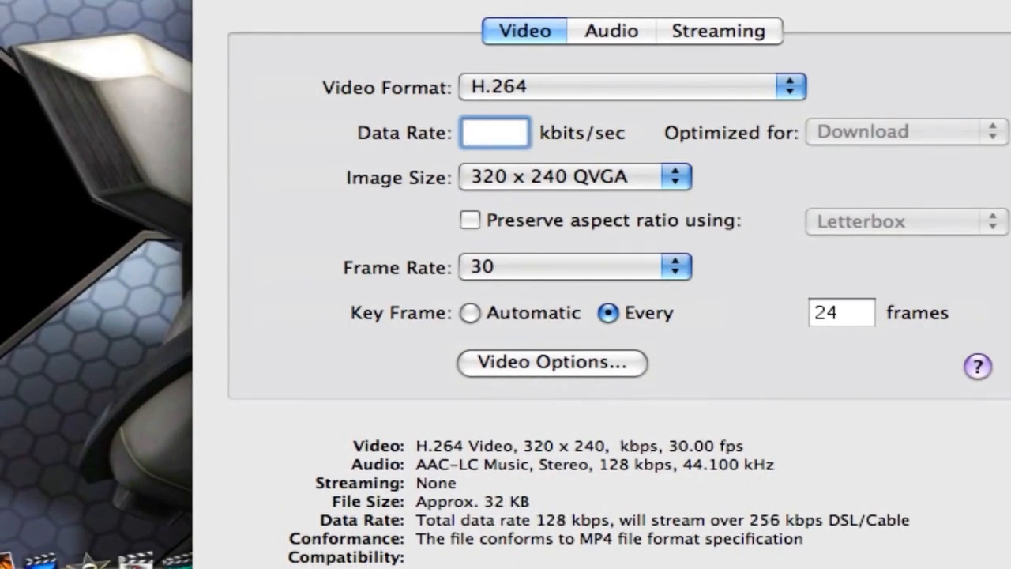
{"action": "type", "text": "40"}
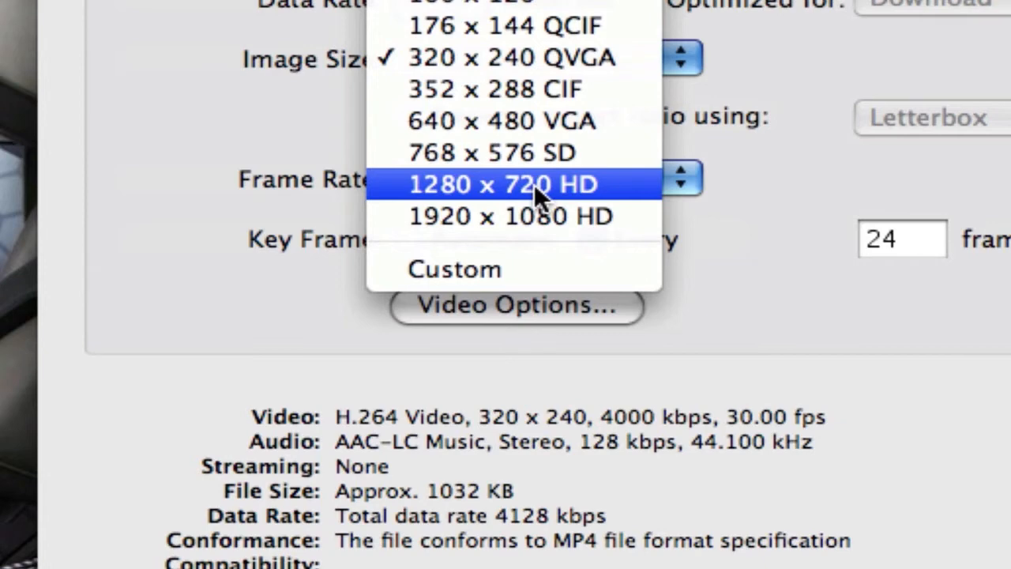
{"action": "left_click", "coordinate": [502, 183]}
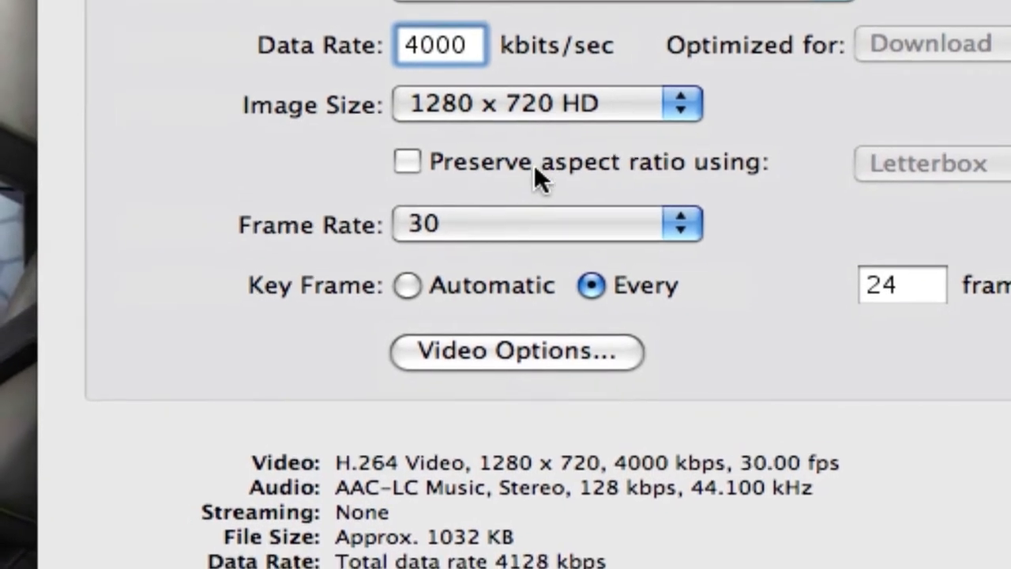
{"action": "left_click", "coordinate": [545, 224]}
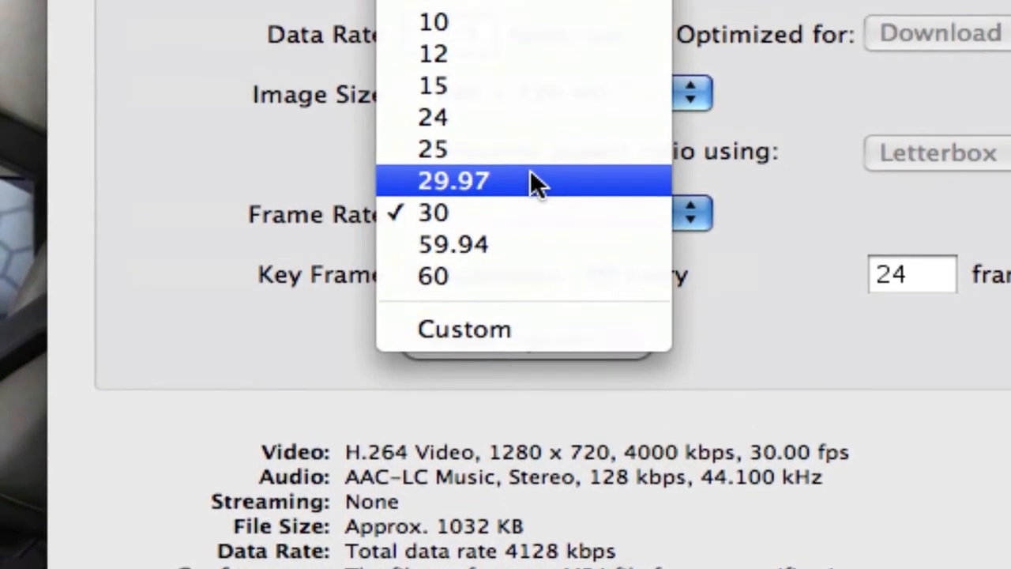
{"action": "left_click", "coordinate": [453, 180]}
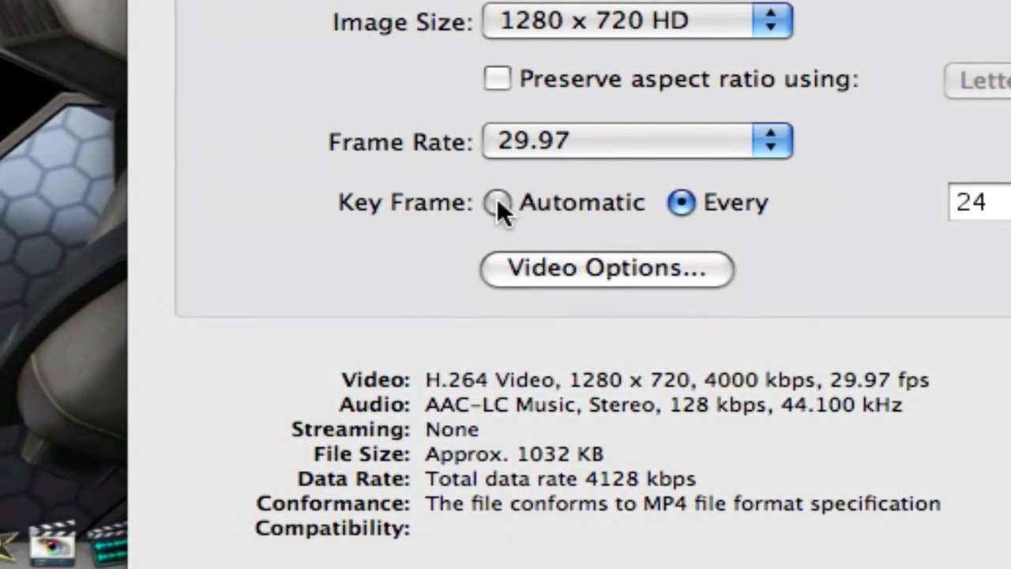
{"action": "left_click", "coordinate": [498, 202]}
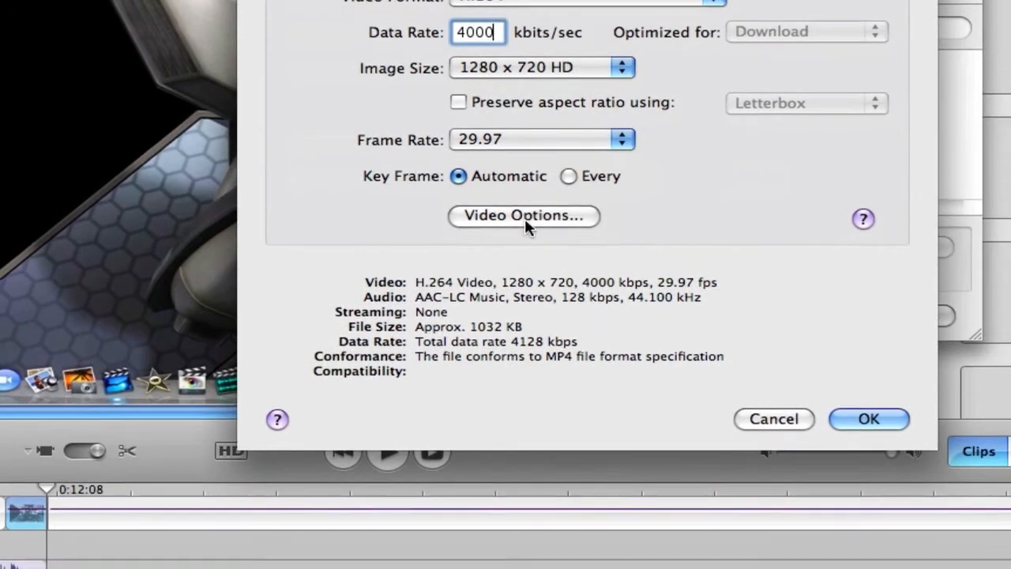
{"action": "left_click", "coordinate": [522, 215]}
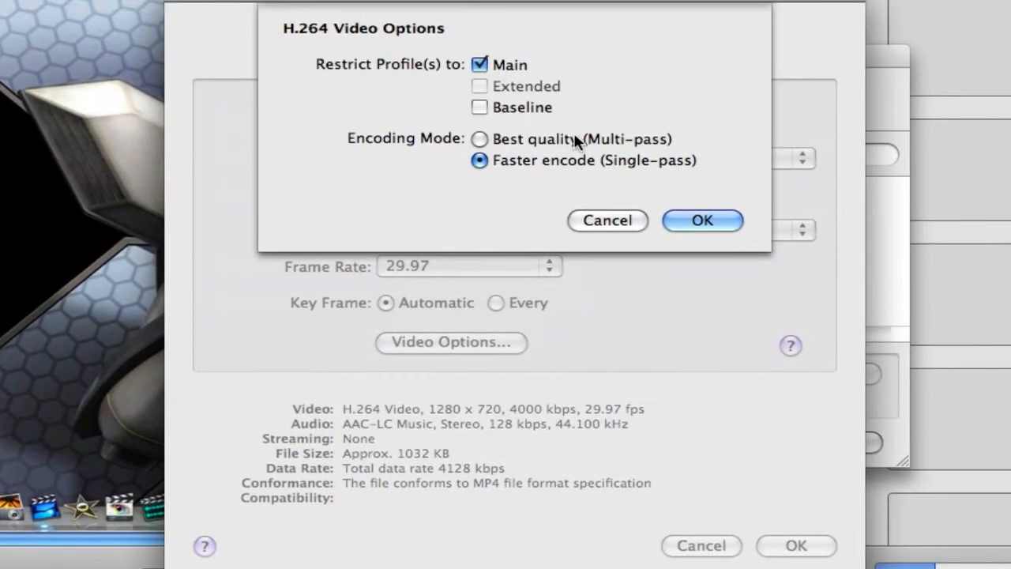
{"action": "left_click", "coordinate": [701, 219]}
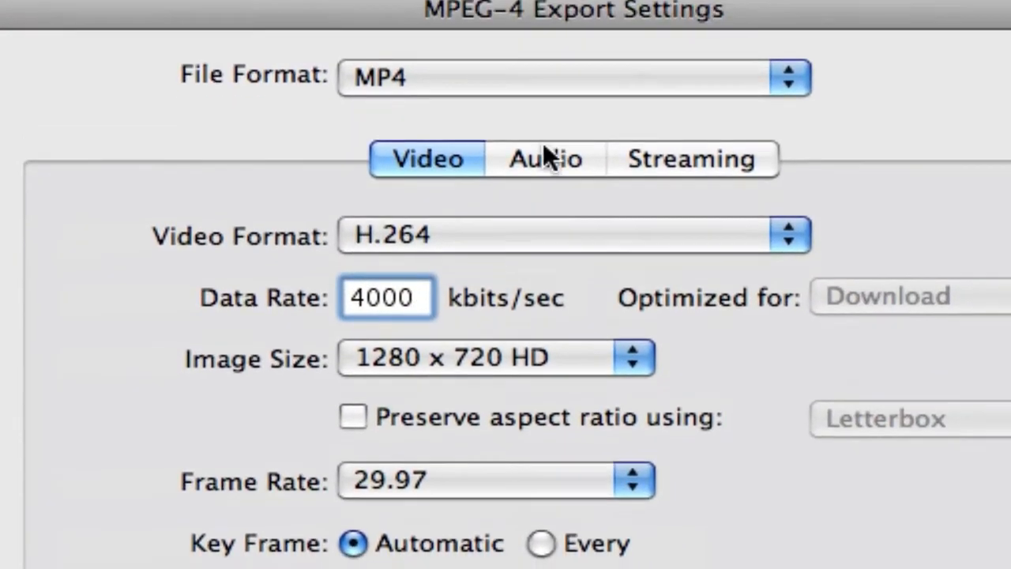
Keep export audio at 128 kbps, stereo, 44.100 kHz output sample rate
{"action": "left_click", "coordinate": [543, 157]}
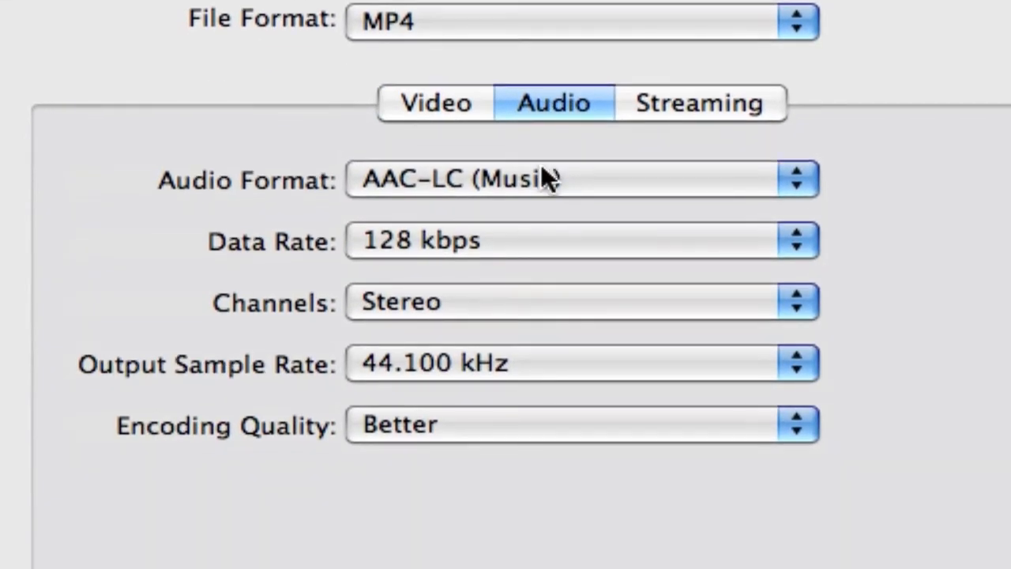
{"action": "left_click", "coordinate": [580, 178]}
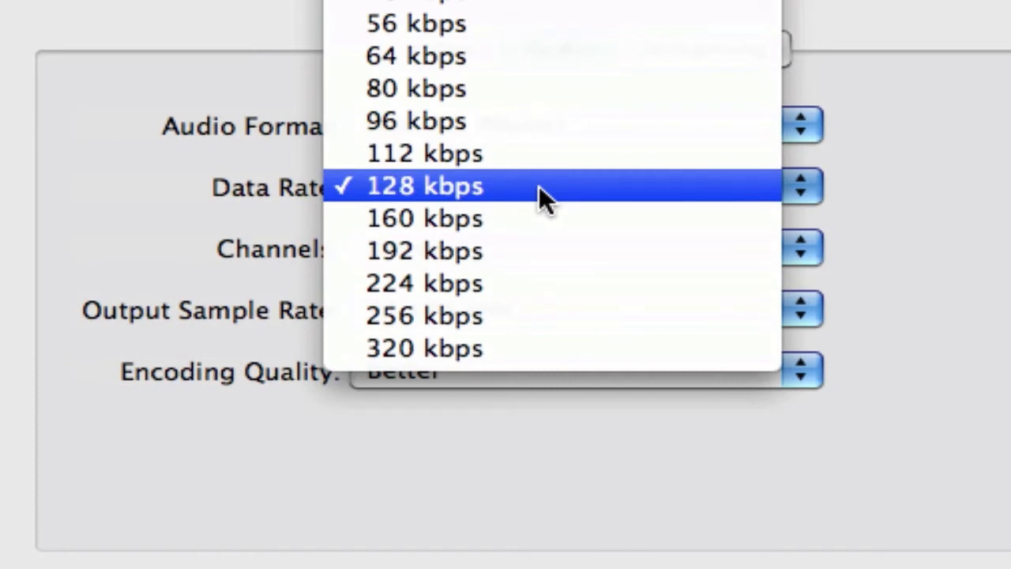
{"action": "left_click", "coordinate": [424, 186]}
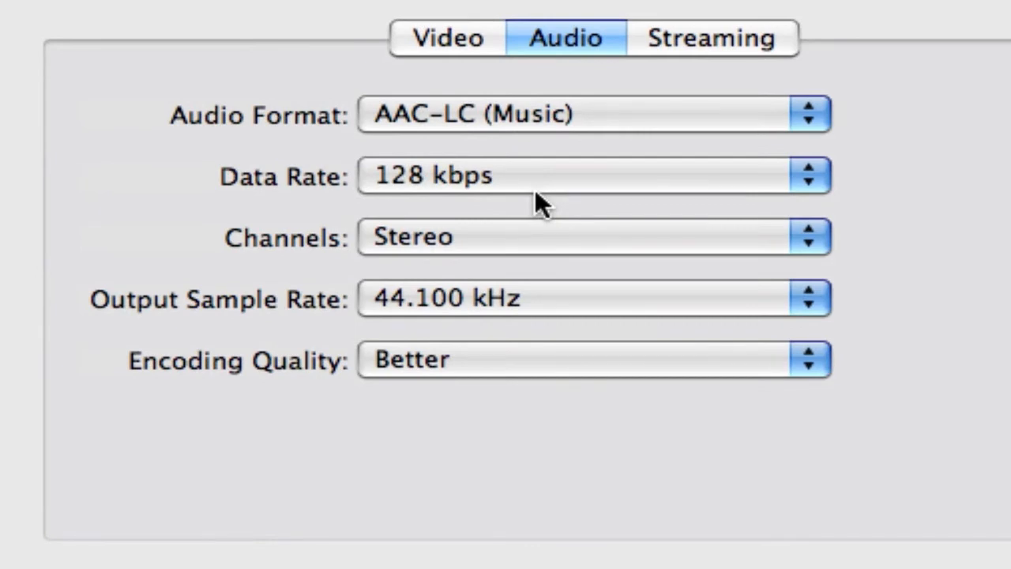
{"action": "left_click", "coordinate": [592, 237]}
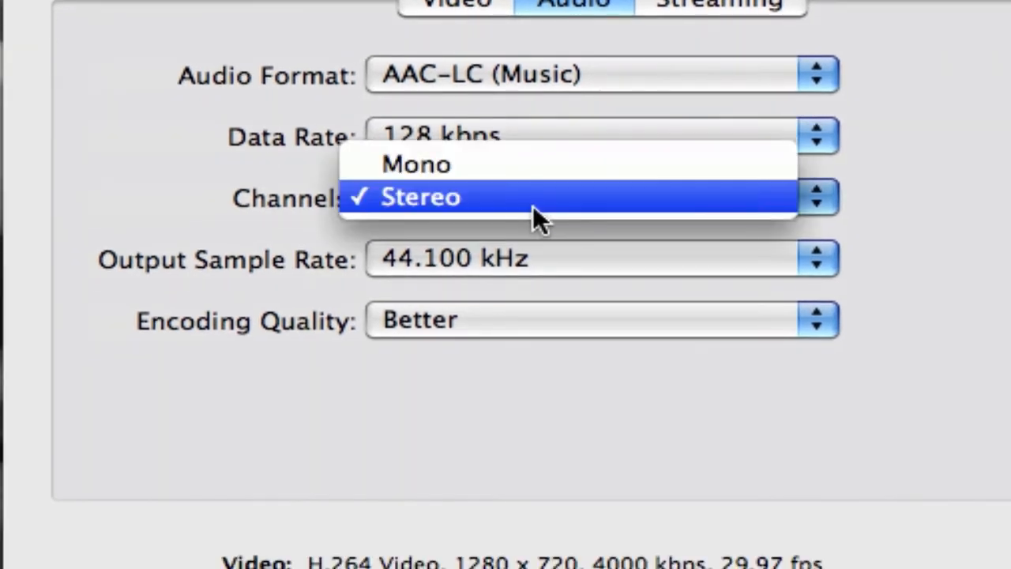
{"action": "left_click", "coordinate": [418, 197]}
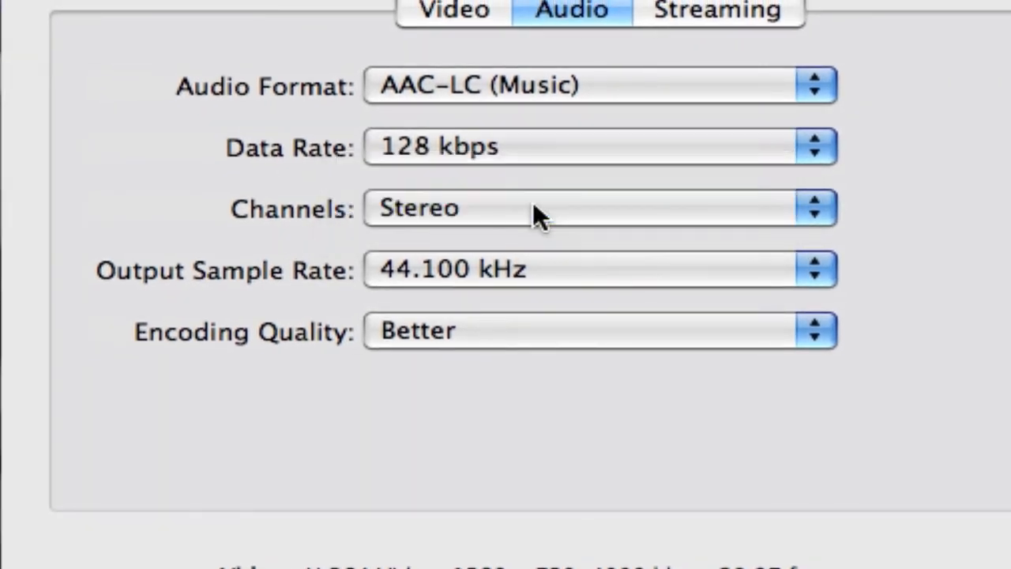
{"action": "left_click", "coordinate": [599, 208]}
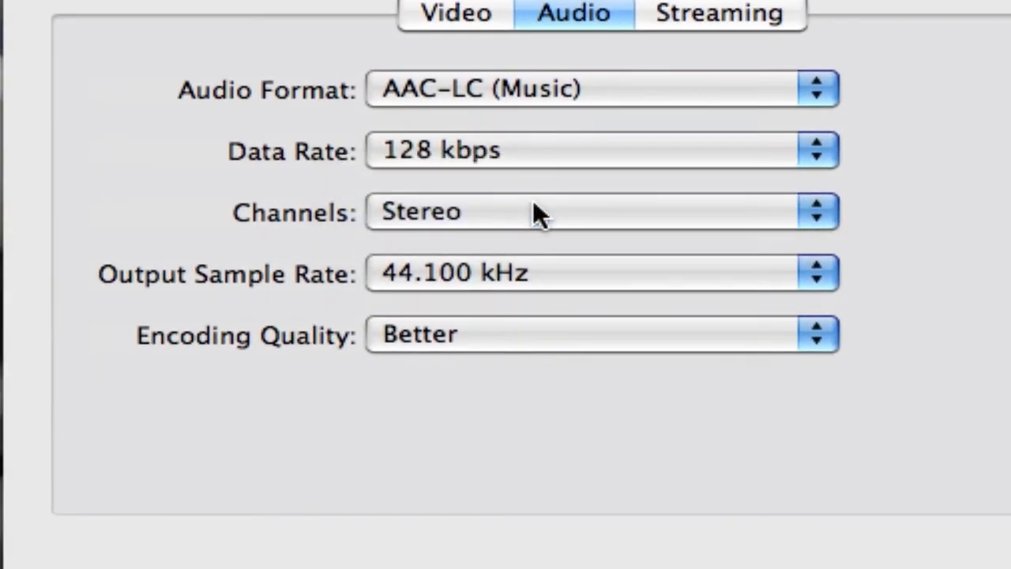
{"action": "scroll", "scroll_direction": "down", "scroll_amount": 3}
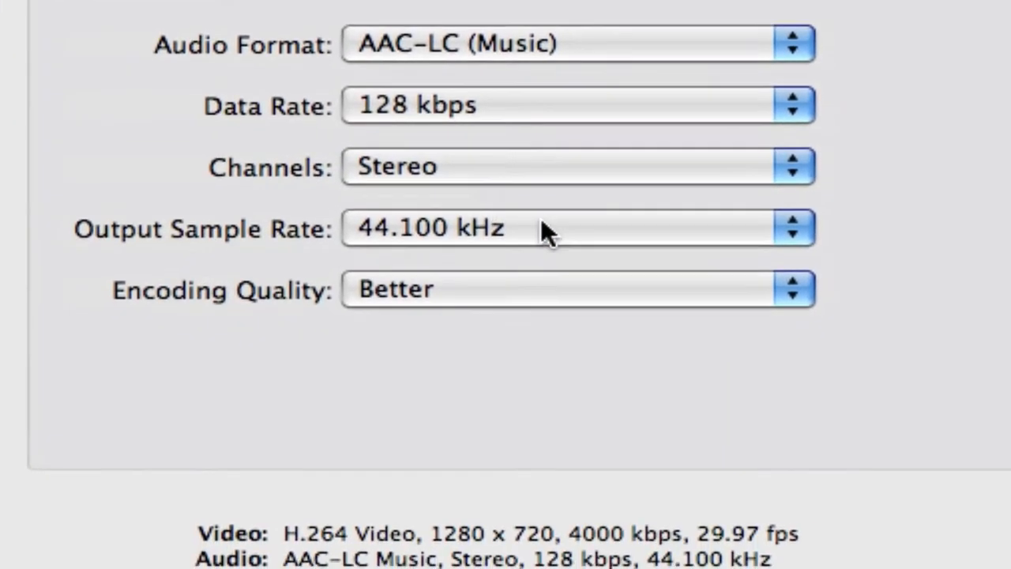
{"action": "left_click", "coordinate": [576, 228]}
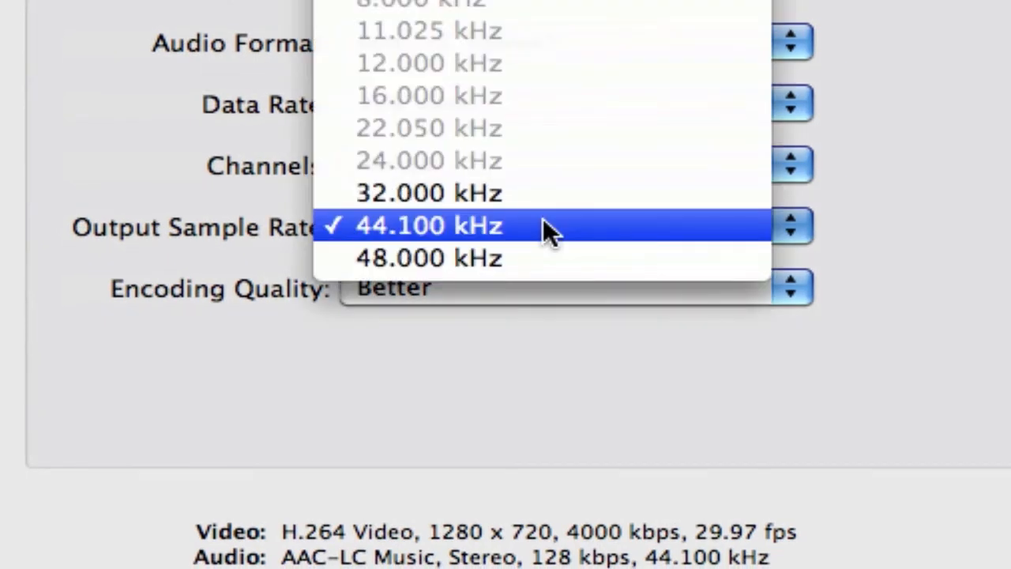
{"action": "left_click", "coordinate": [428, 225]}
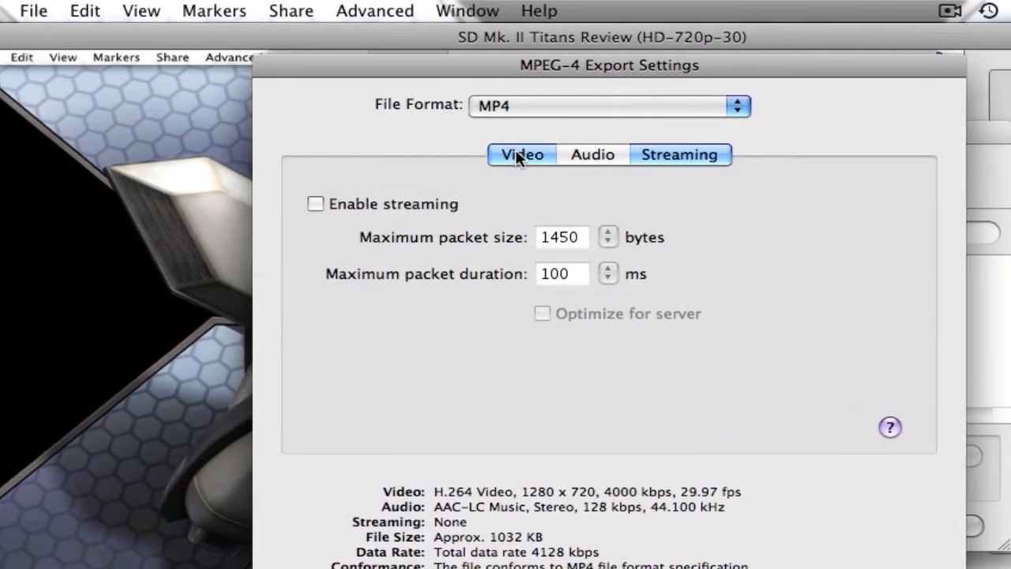
Recheck the Video settings and confirm the MPEG-4 export settings with OK
{"action": "left_click", "coordinate": [521, 154]}
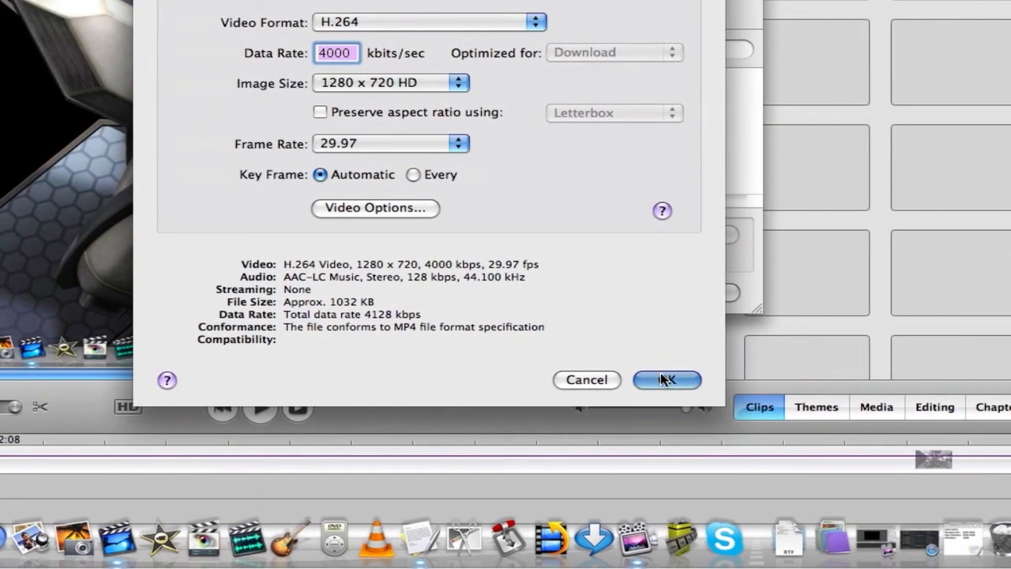
{"action": "left_click", "coordinate": [666, 380]}
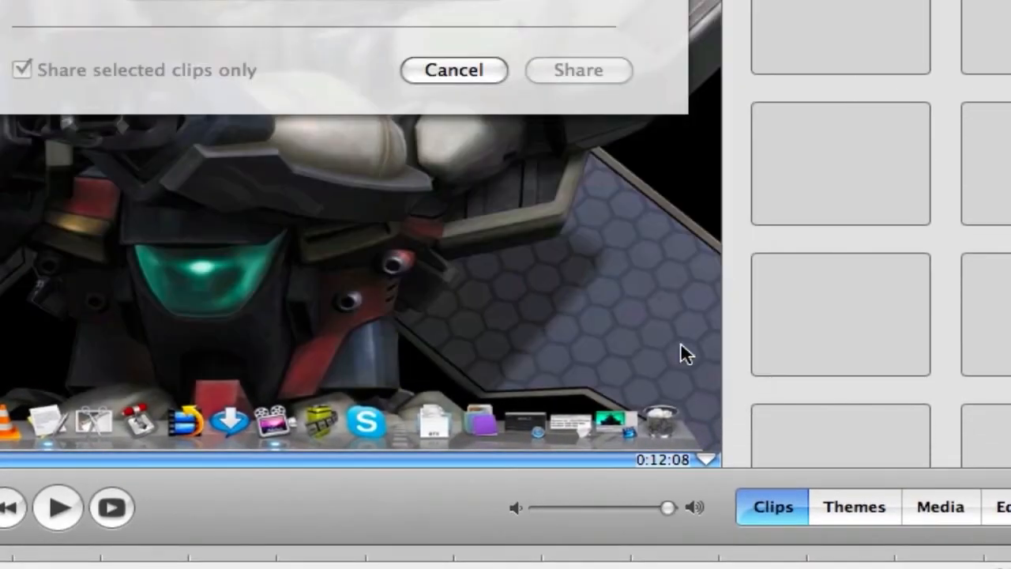
{"action": "left_click", "coordinate": [578, 69]}
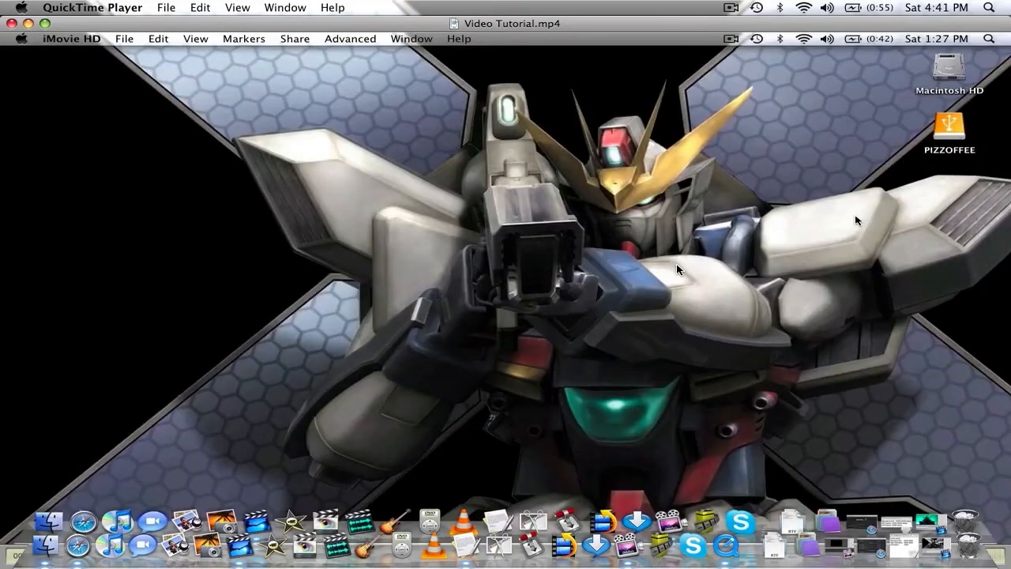
{"action": "mouse_move", "coordinate": [618, 214]}
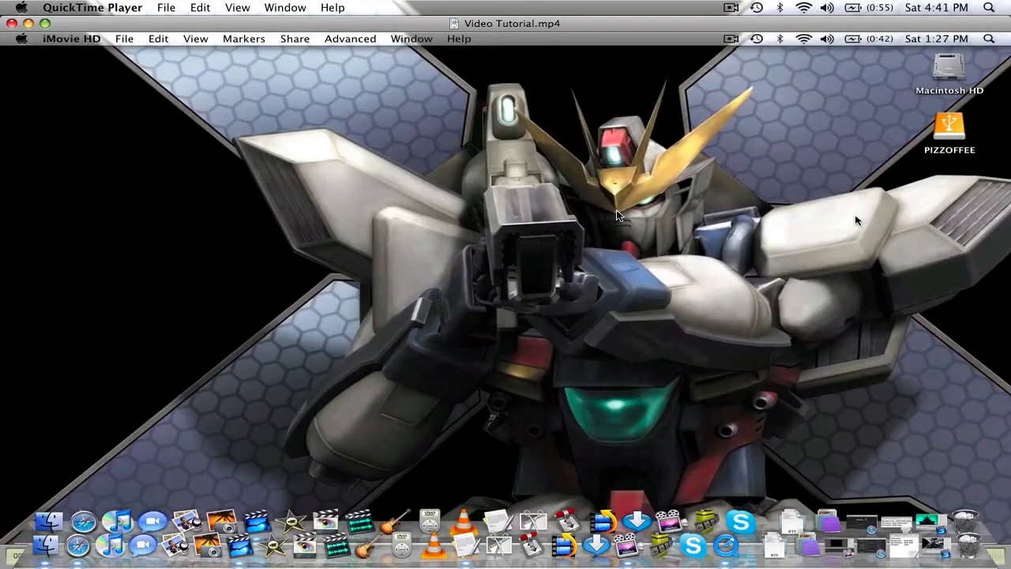
{"action": "mouse_move", "coordinate": [200, 8]}
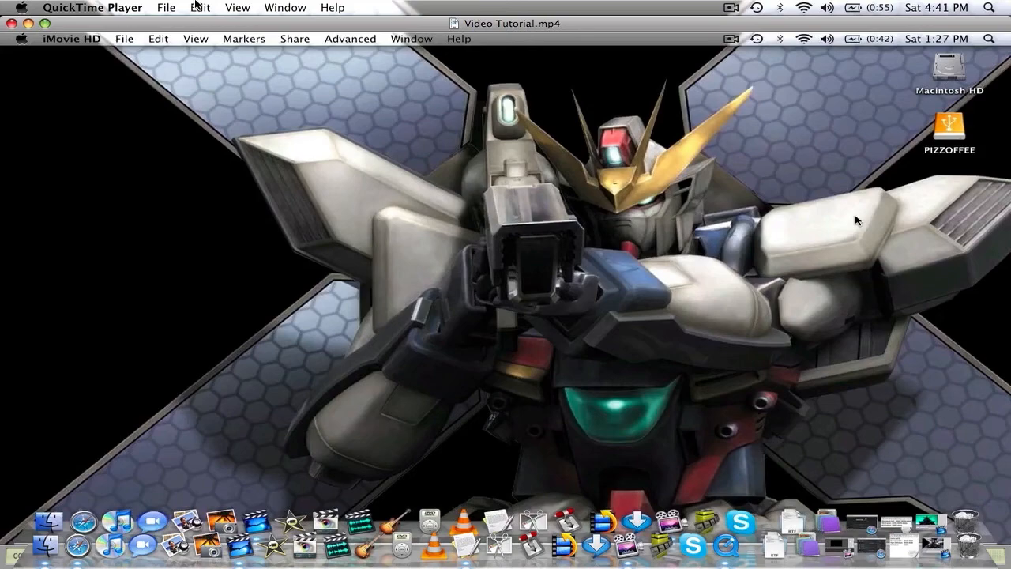
Play Video Tutorial.mp4 briefly in QuickTime Player, stop it, and close its window
{"action": "left_click", "coordinate": [237, 7]}
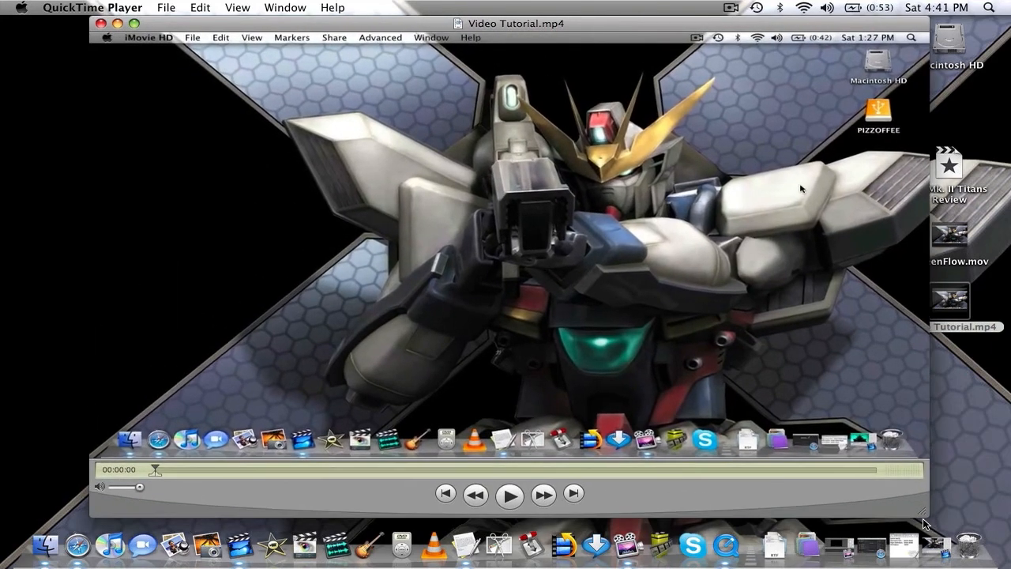
{"action": "left_click", "coordinate": [509, 494]}
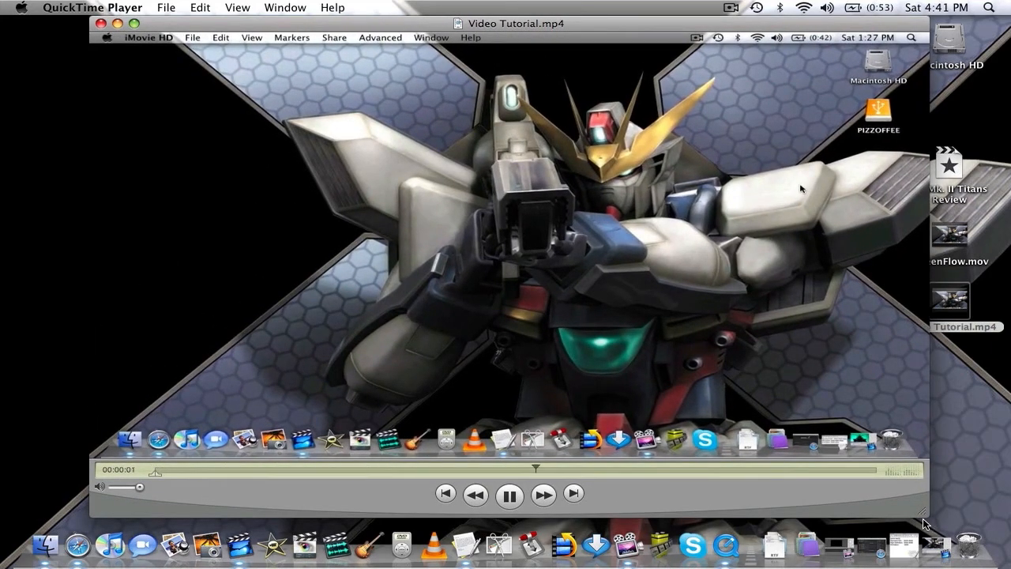
{"action": "left_click", "coordinate": [509, 494]}
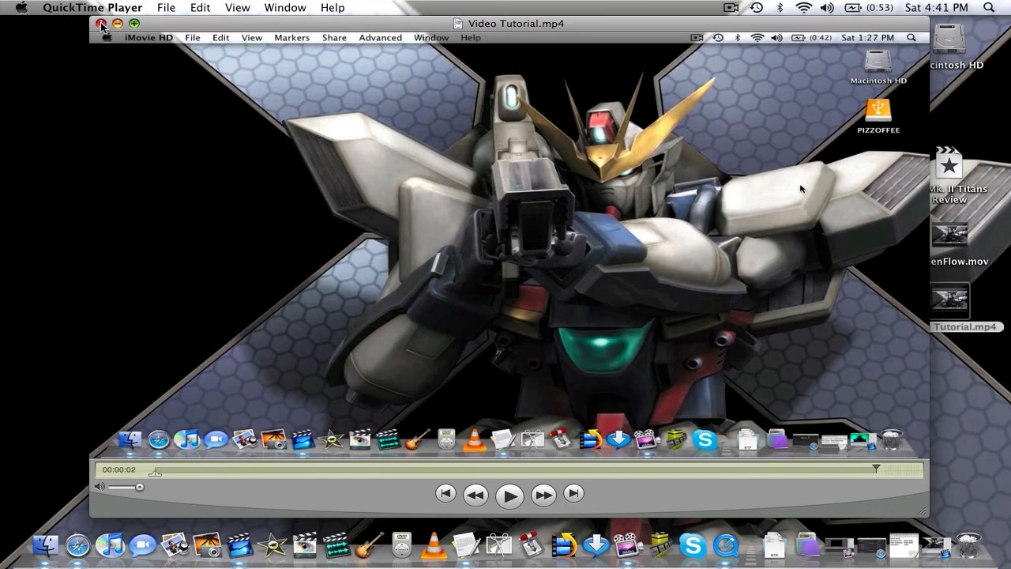
{"action": "left_click", "coordinate": [101, 23]}
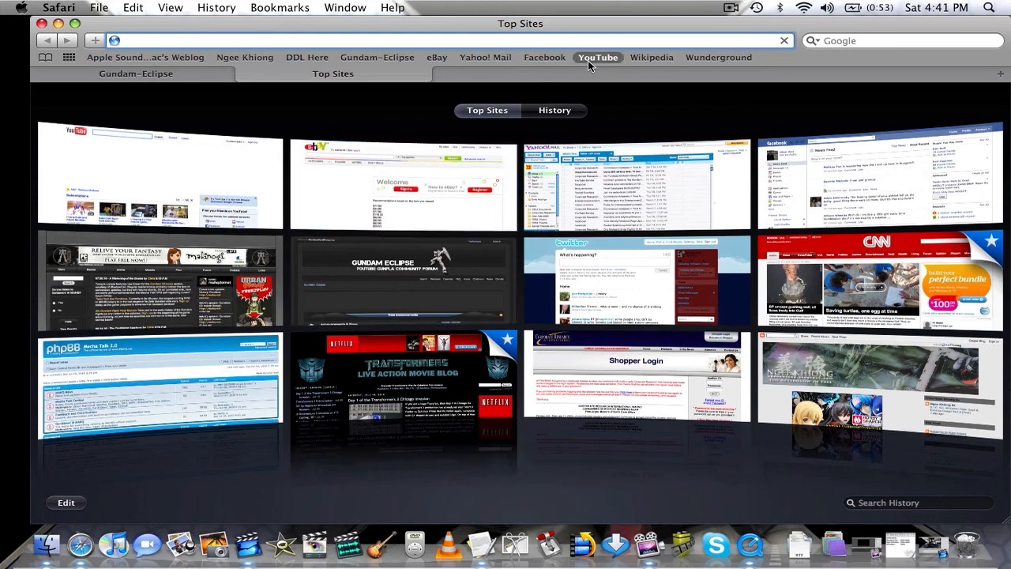
Load the YouTube home page, restore Safari from the Dock, and view the Gundam-Eclipse tab
{"action": "left_click", "coordinate": [598, 57]}
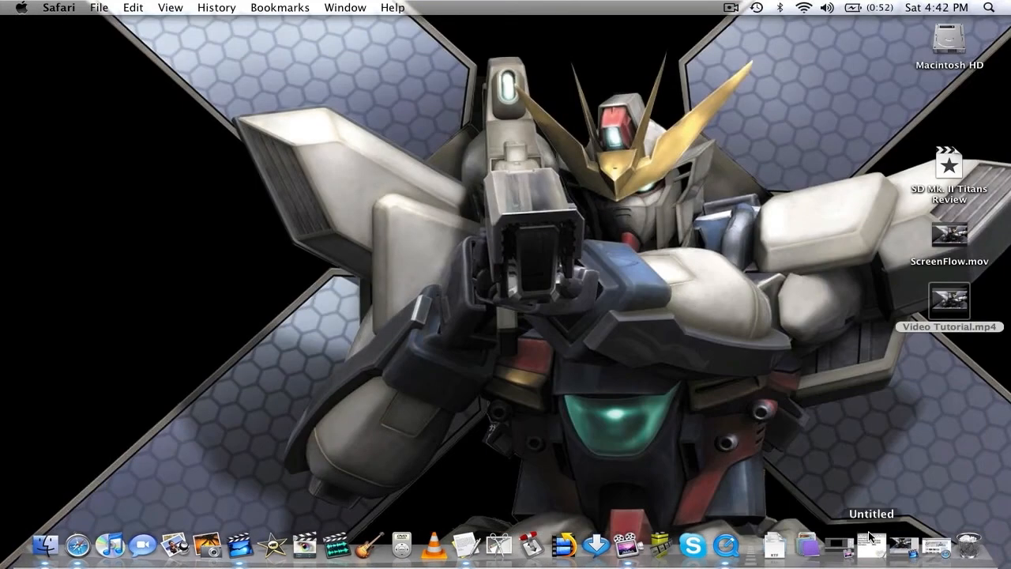
{"action": "left_click", "coordinate": [78, 543]}
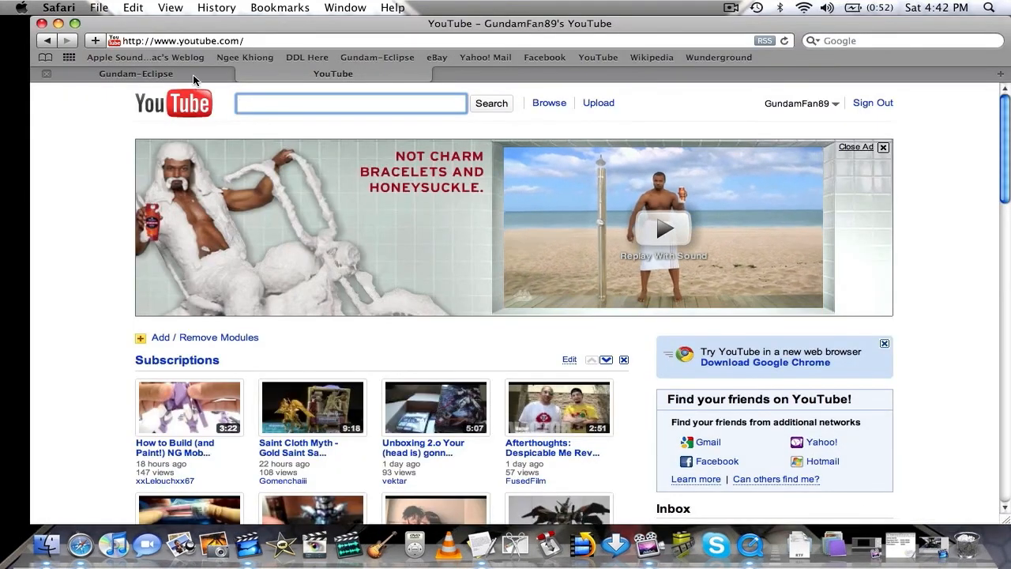
{"action": "left_click", "coordinate": [135, 74]}
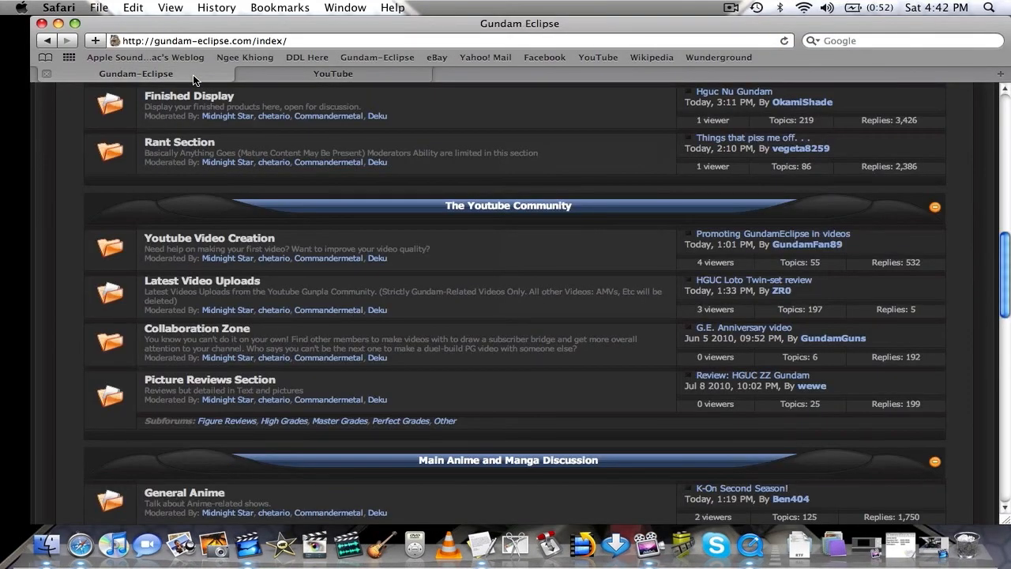